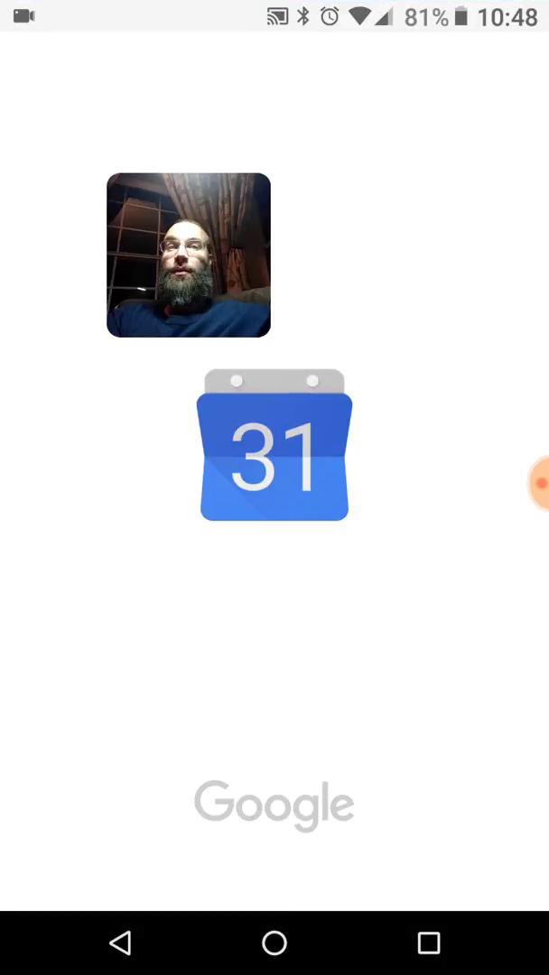
# Scroll the October week view to the morning and mark the 8 AM slot on Thursday the 12th
pyautogui.click(274, 455)
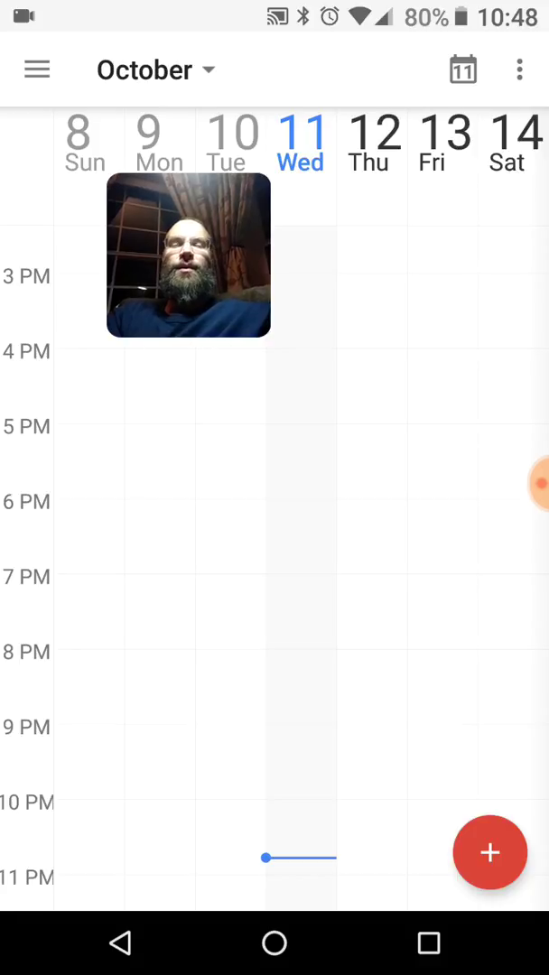
pyautogui.scroll(-3)
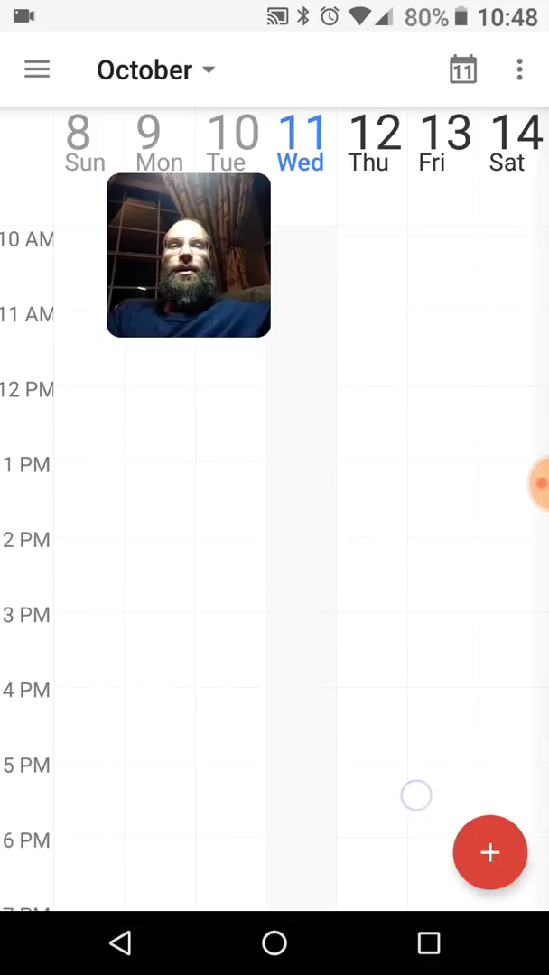
pyautogui.scroll(-3)
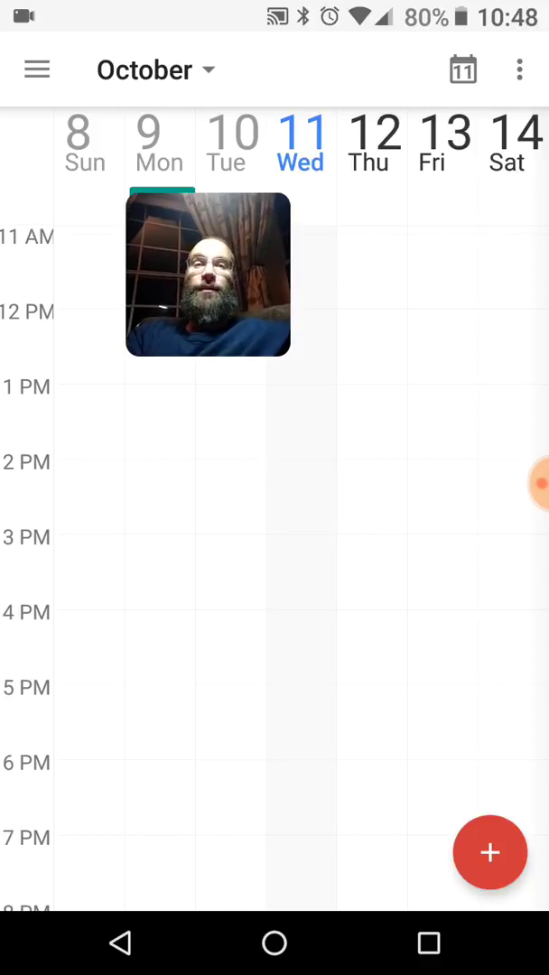
pyautogui.scroll(-3)
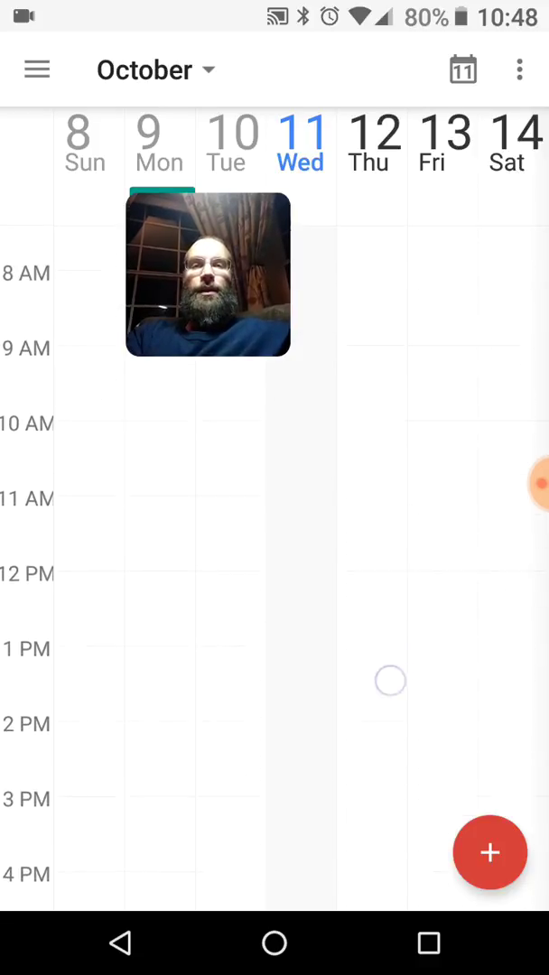
pyautogui.scroll(-3)
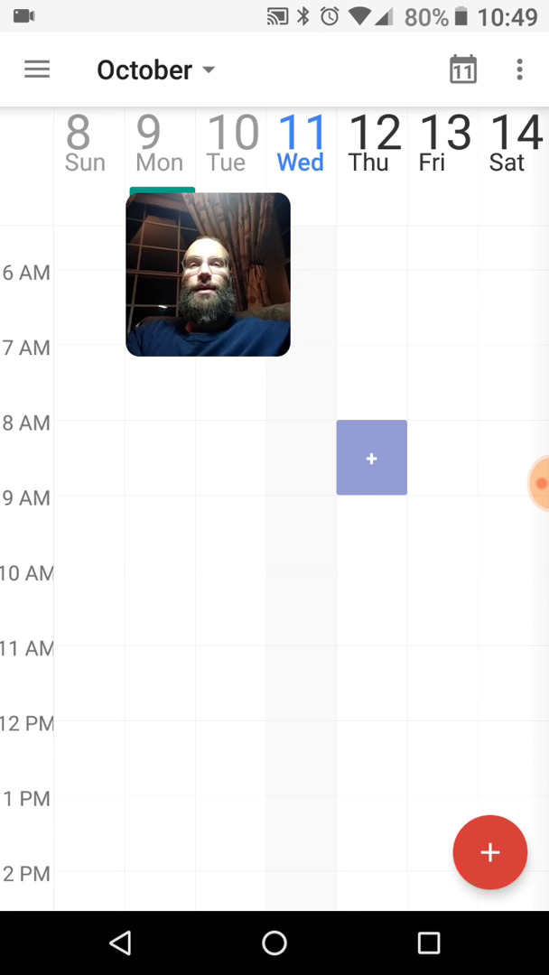
# Start a new event in the Thu Oct 12 8–9 AM slot and title it 'Test'
pyautogui.click(372, 459)
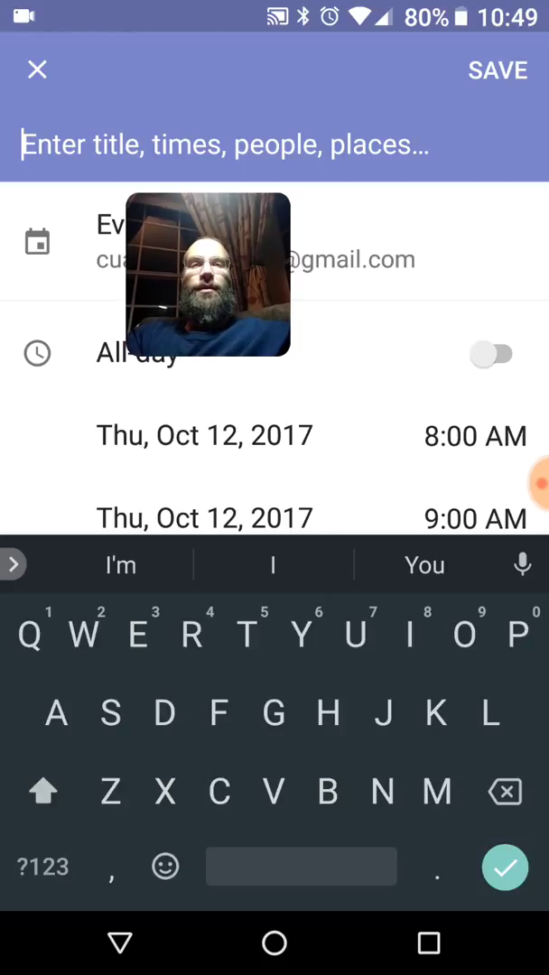
pyautogui.click(433, 421)
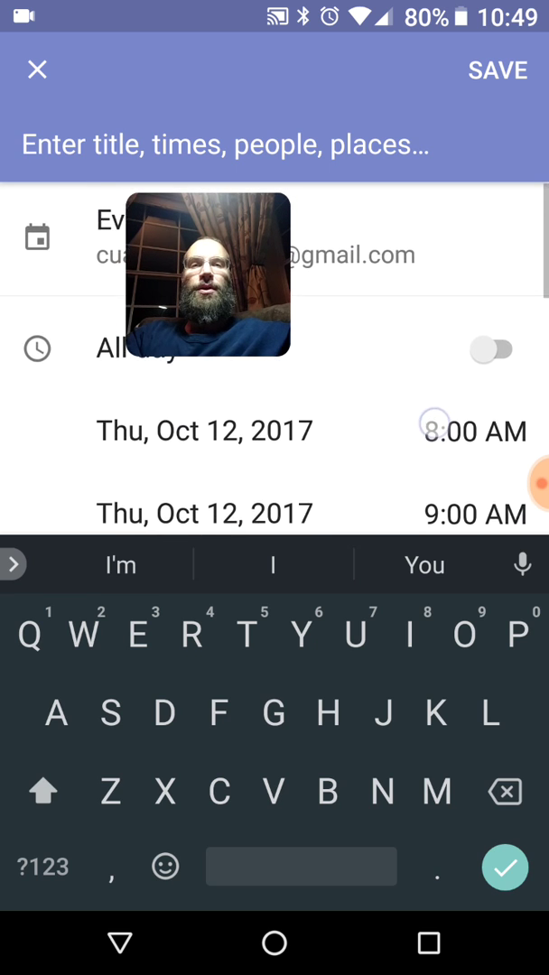
pyautogui.scroll(-3)
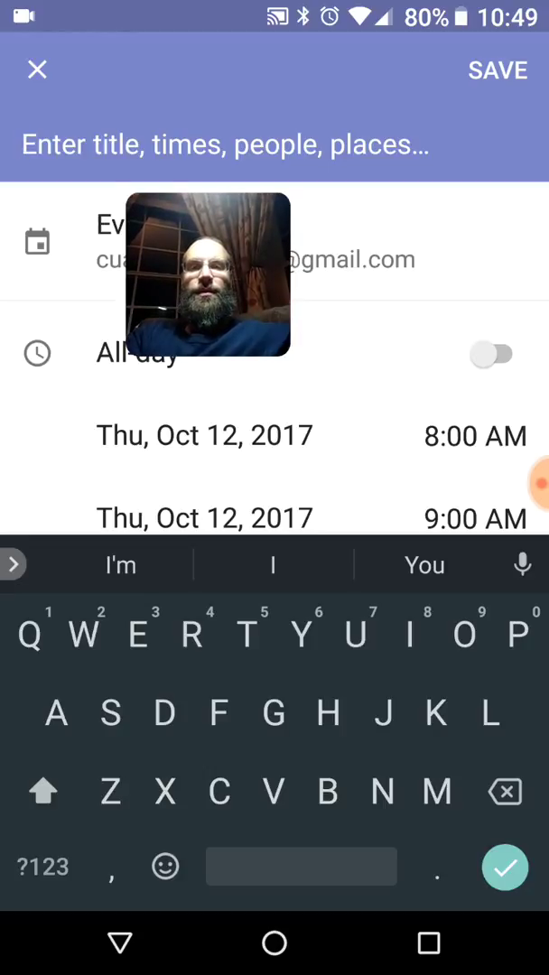
pyautogui.write('Test')
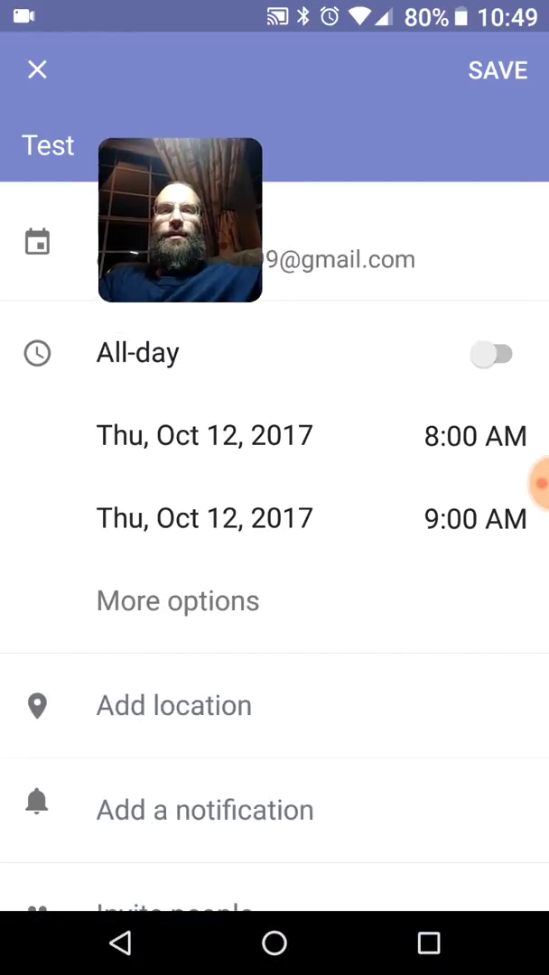
pyautogui.scroll(-3)
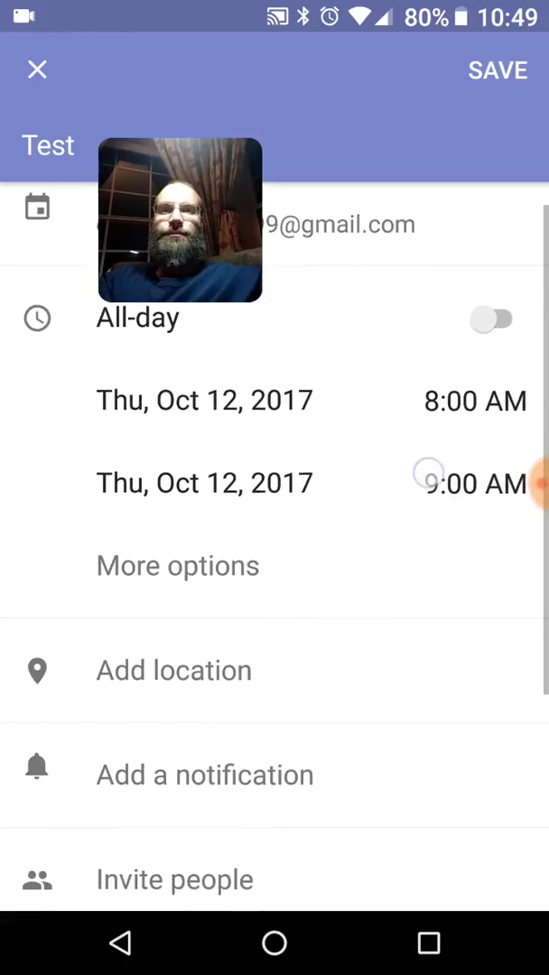
pyautogui.scroll(-3)
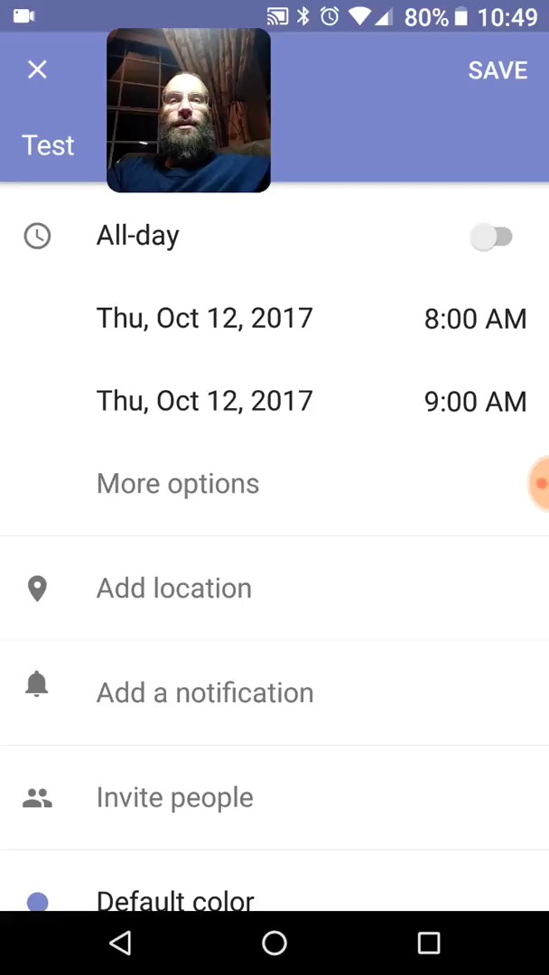
pyautogui.click(491, 238)
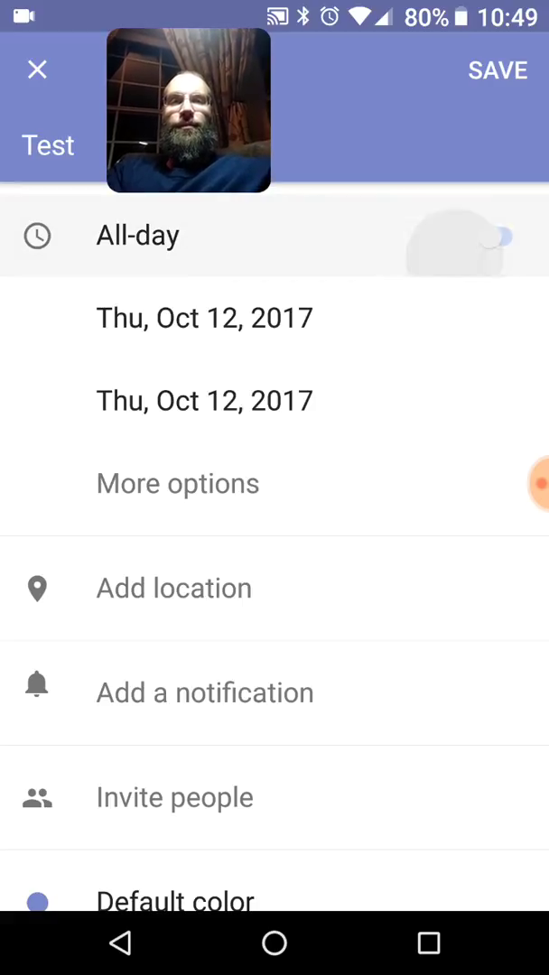
pyautogui.click(499, 237)
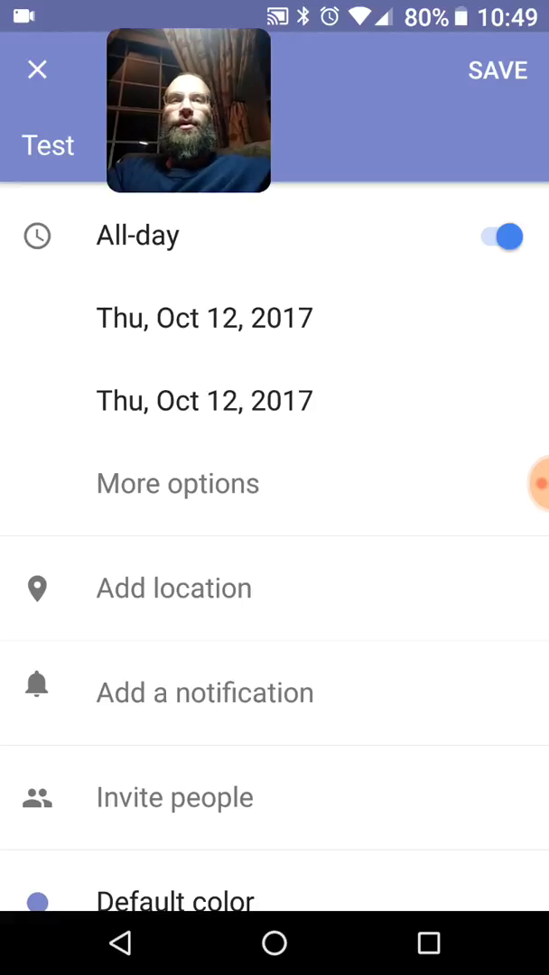
pyautogui.click(503, 235)
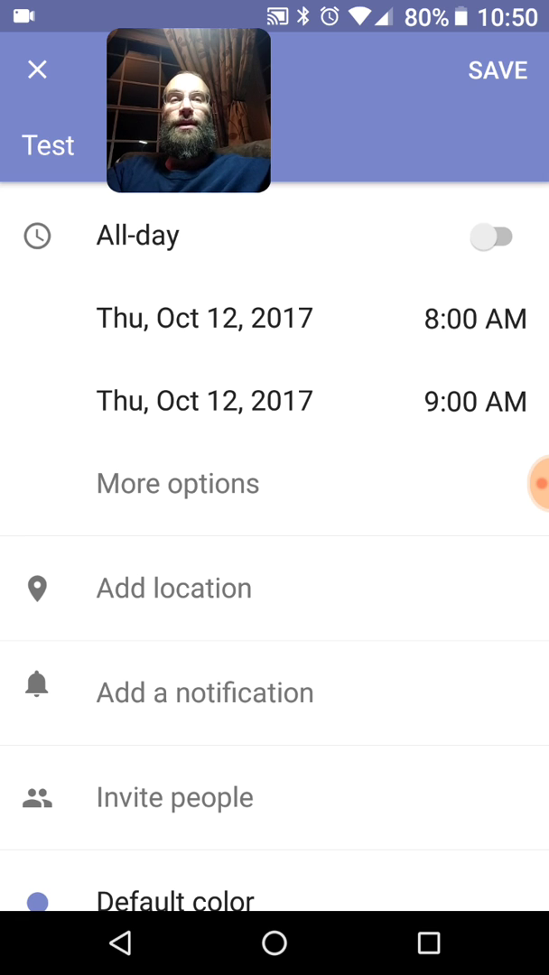
# Set the event's start time to 8:06 AM and end time to 9:03 AM
pyautogui.click(477, 318)
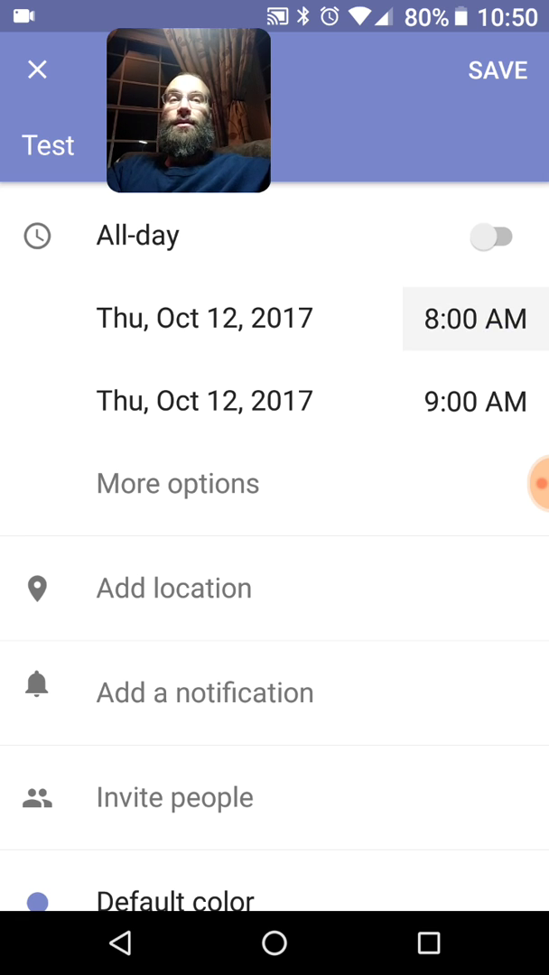
pyautogui.click(466, 318)
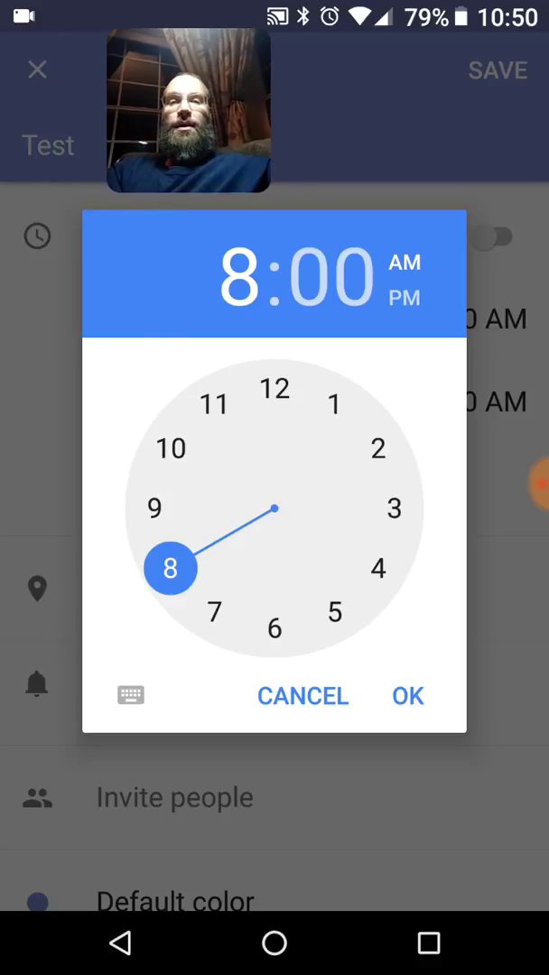
pyautogui.click(336, 275)
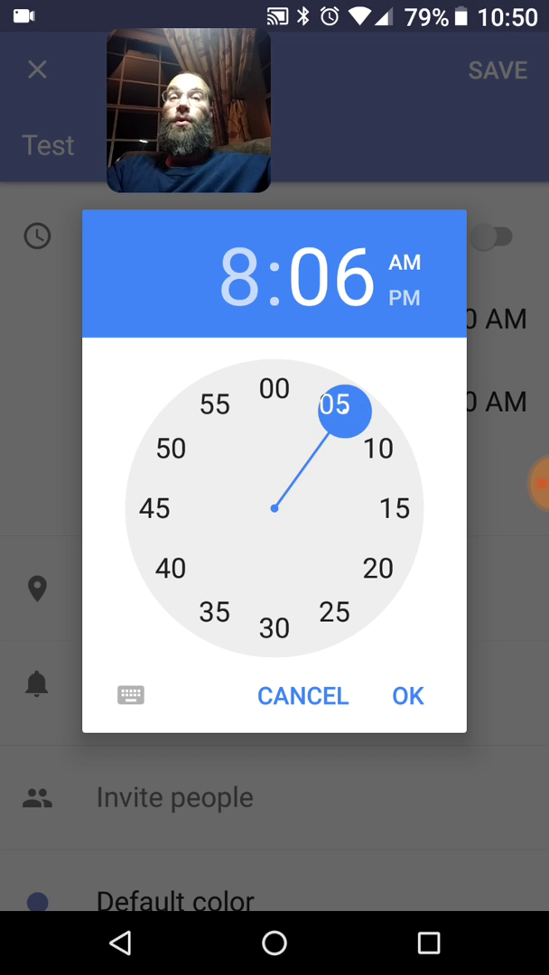
pyautogui.click(408, 697)
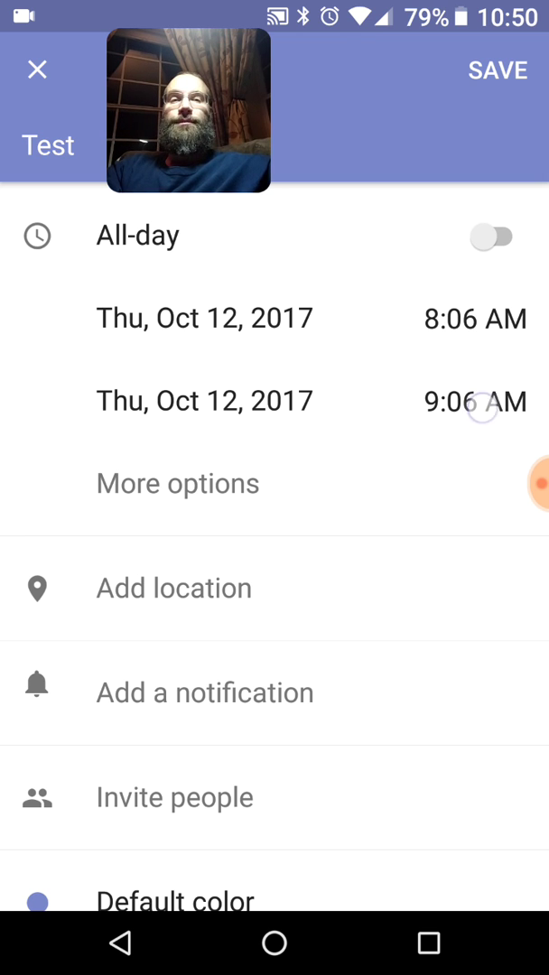
pyautogui.click(469, 401)
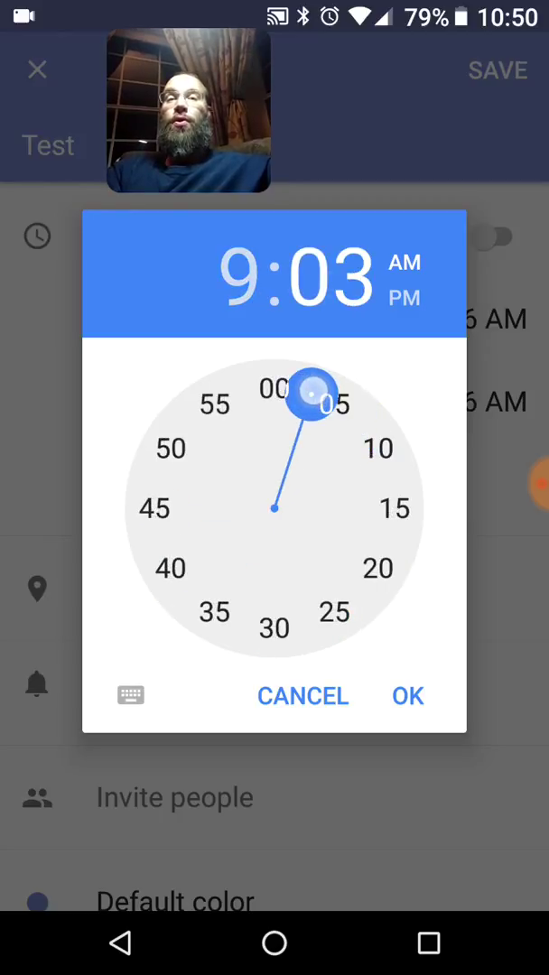
pyautogui.click(408, 697)
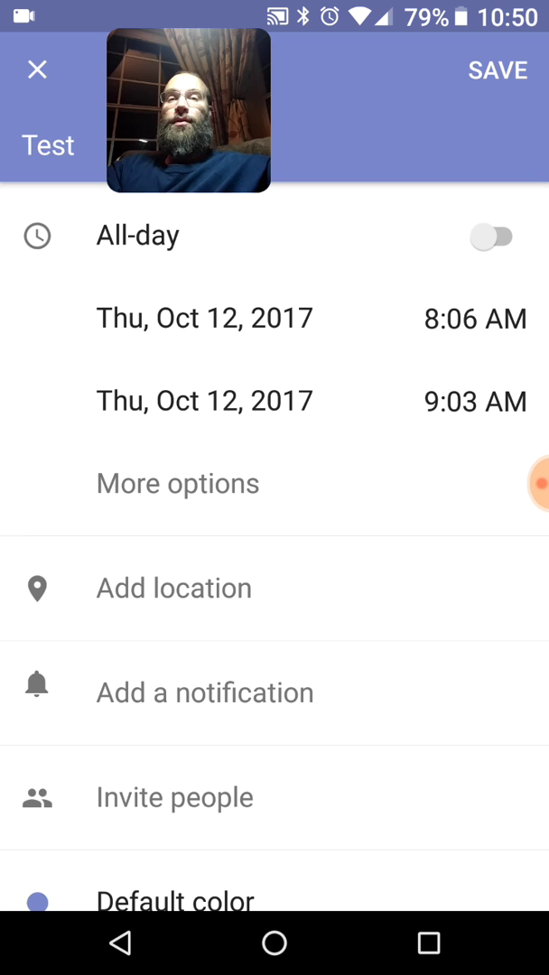
# Change the end date to Saturday, October 14, then set it back to October 12
pyautogui.click(197, 318)
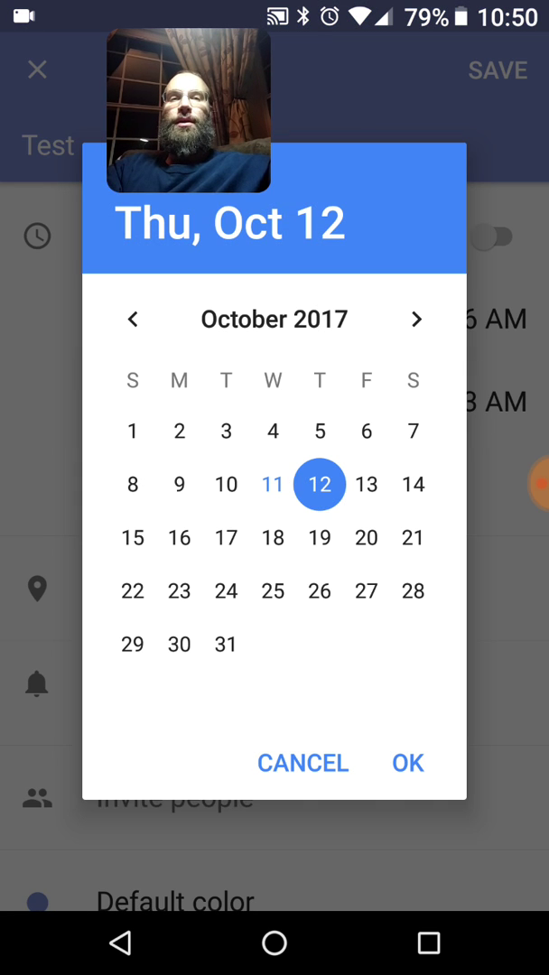
pyautogui.click(412, 484)
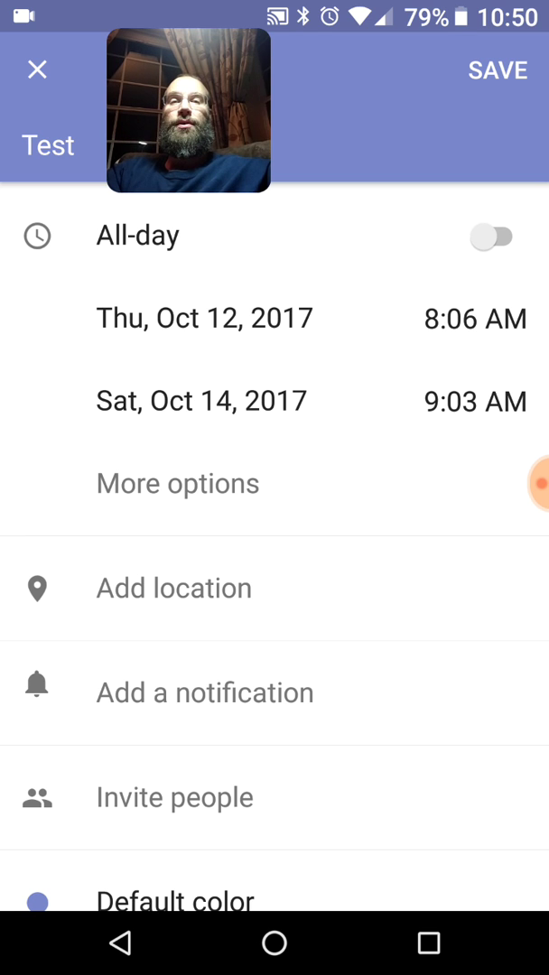
pyautogui.click(200, 401)
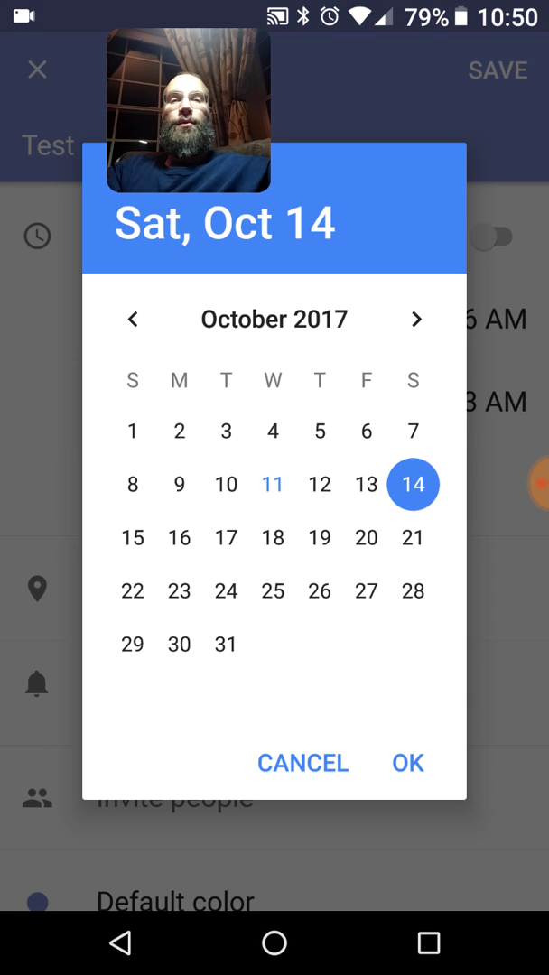
pyautogui.click(302, 762)
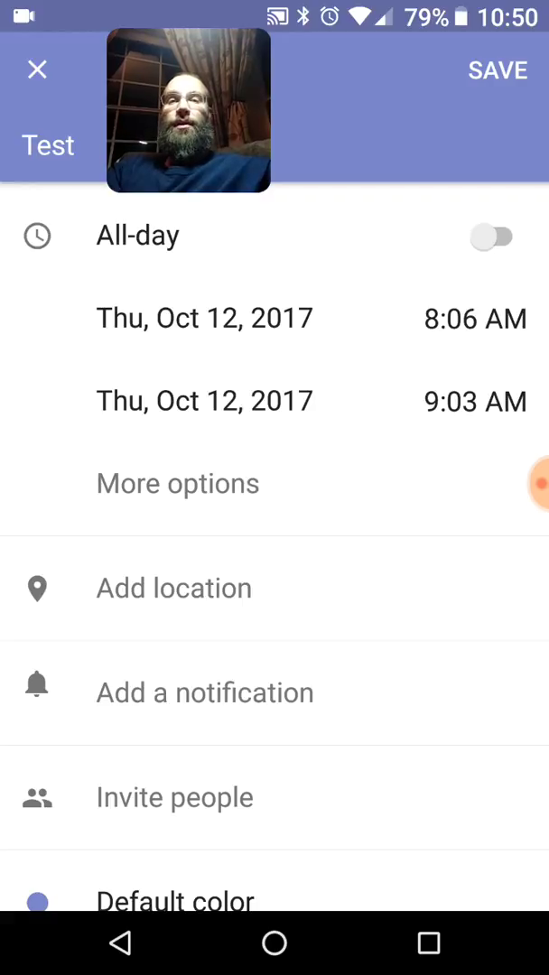
# Reveal the time zone and repeat settings and list the repeat choices
pyautogui.click(177, 484)
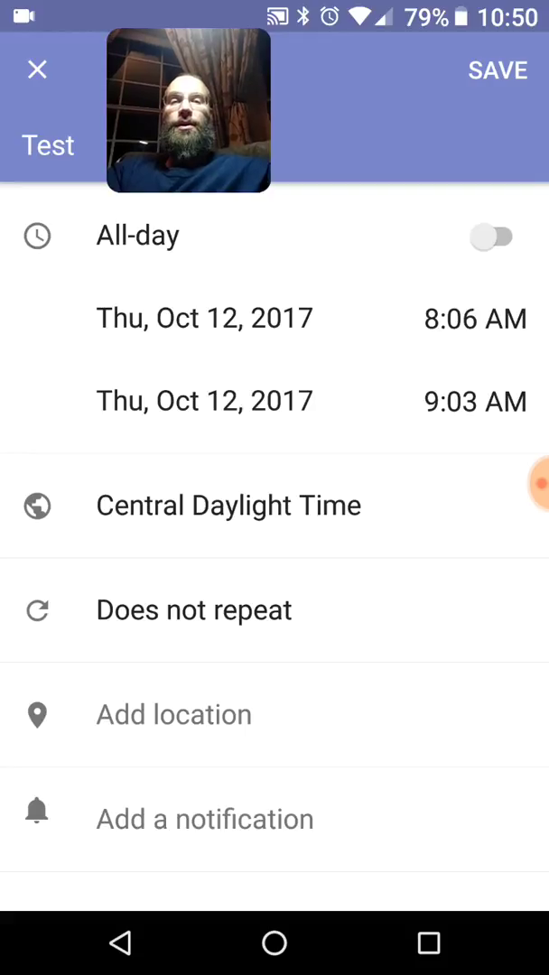
pyautogui.scroll(-3)
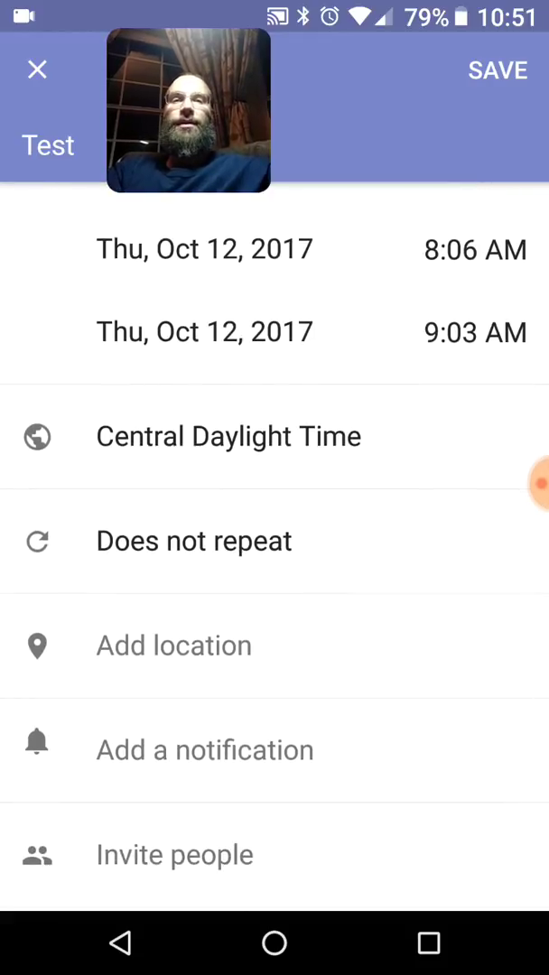
pyautogui.scroll(-3)
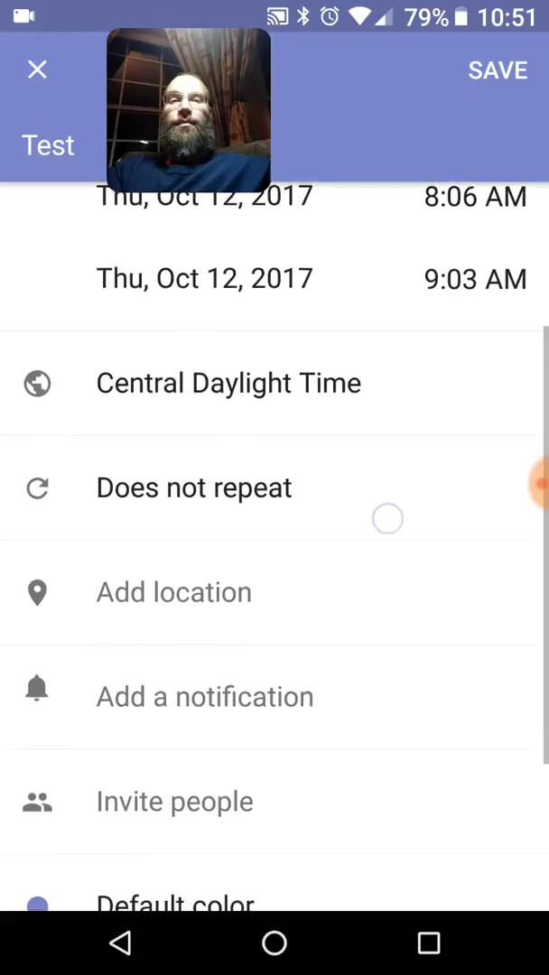
pyautogui.scroll(-3)
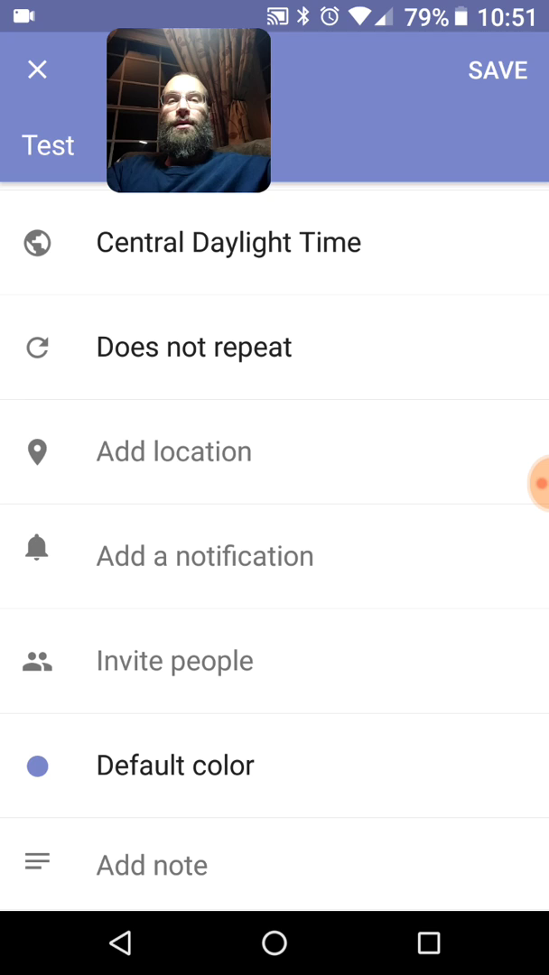
pyautogui.click(193, 347)
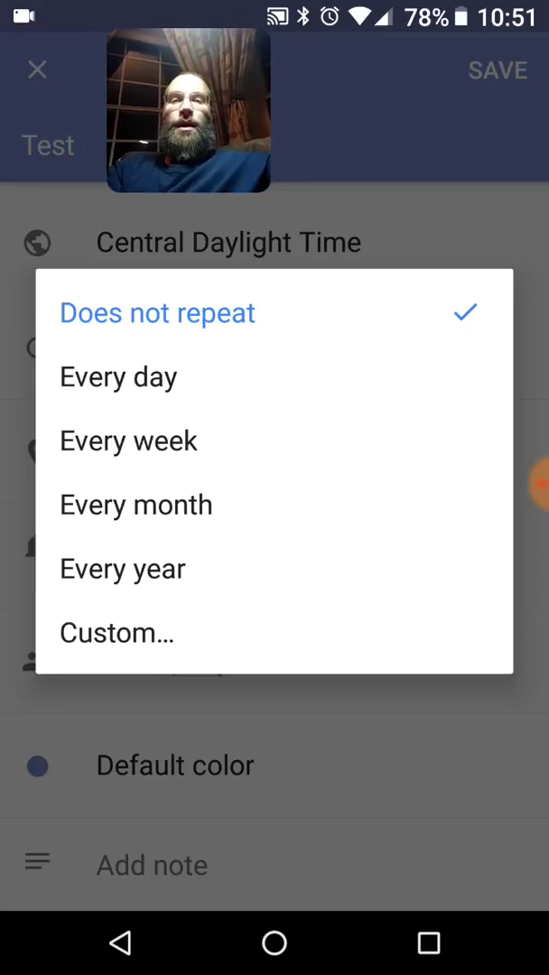
# Try a custom weekly repeat on Tuesday instead of Thursday
pyautogui.click(157, 311)
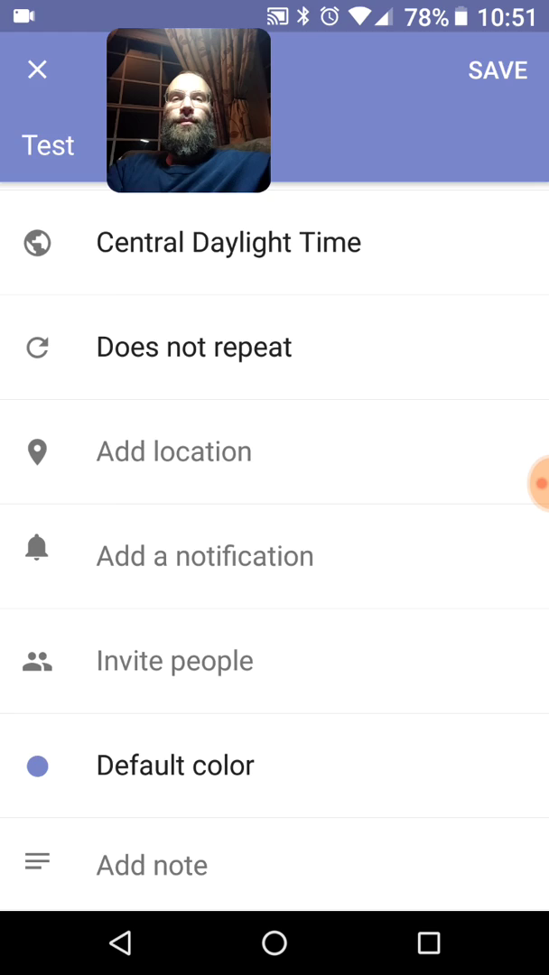
pyautogui.click(194, 347)
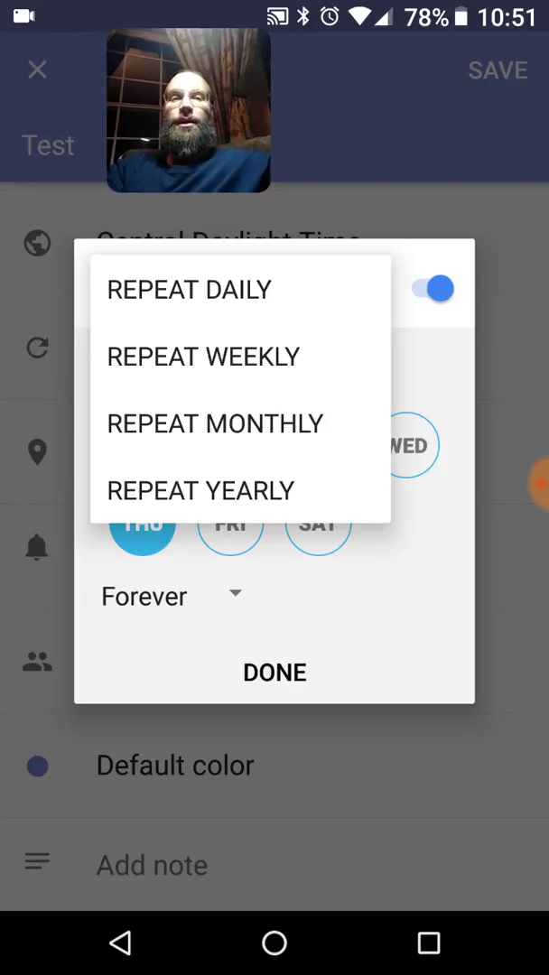
pyautogui.click(203, 357)
pyautogui.write('4')
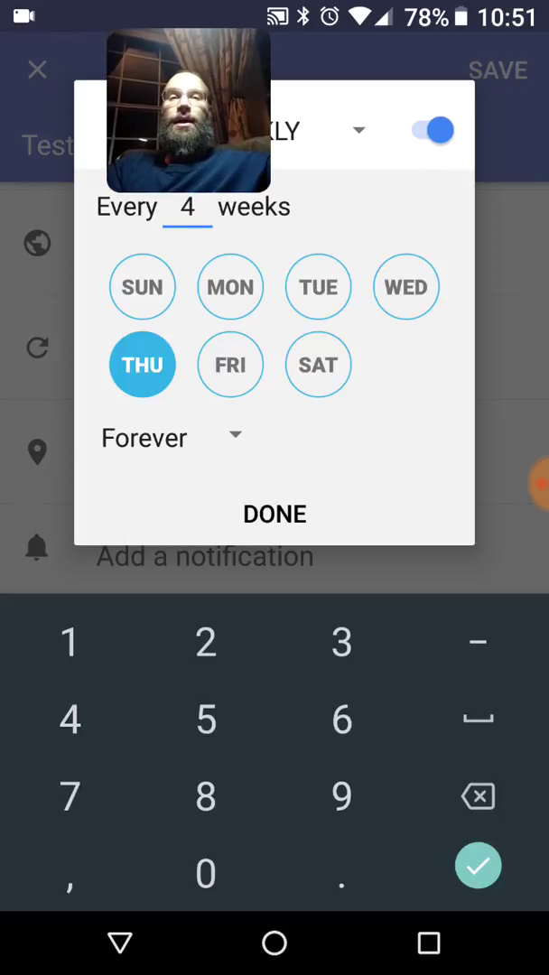
pyautogui.click(318, 286)
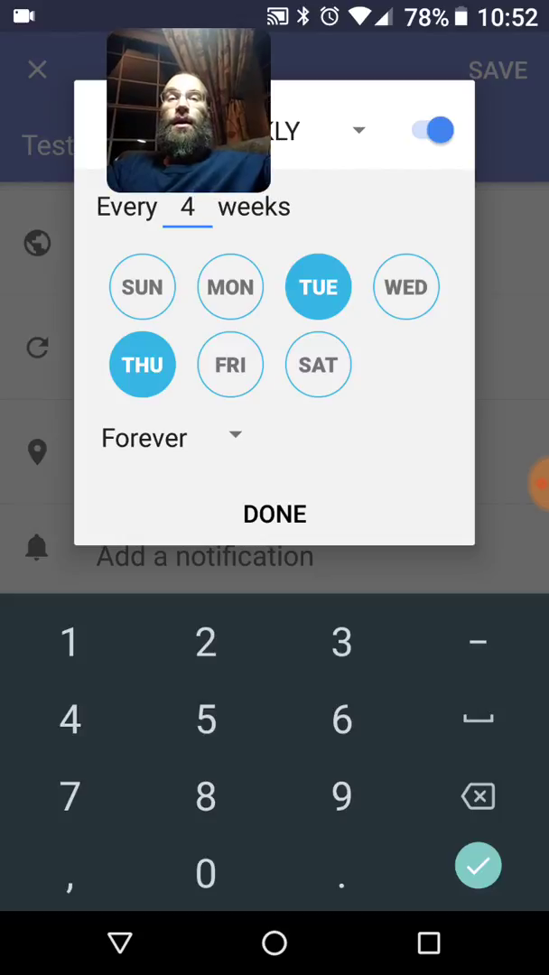
pyautogui.click(141, 365)
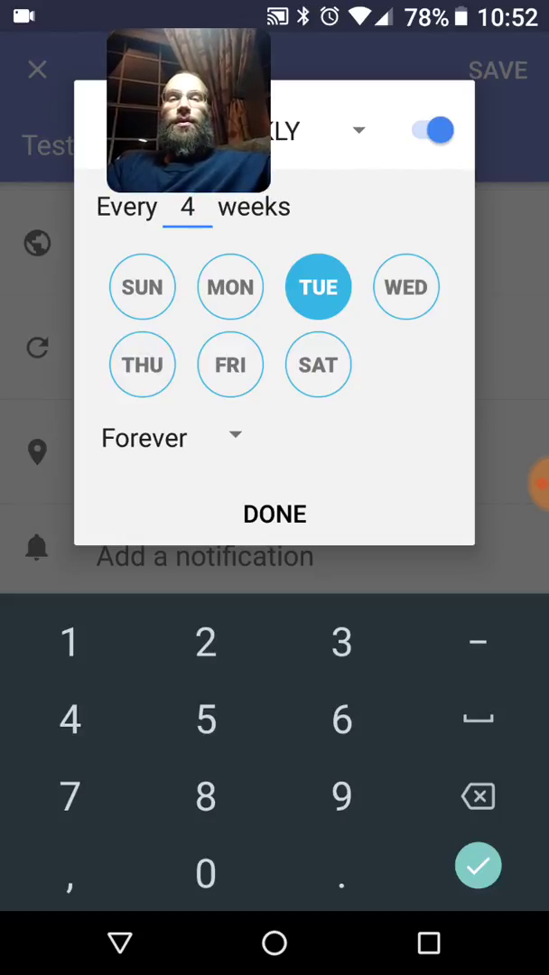
# Try ending the repeat on November 22, then after a number of events, and apply
pyautogui.click(167, 437)
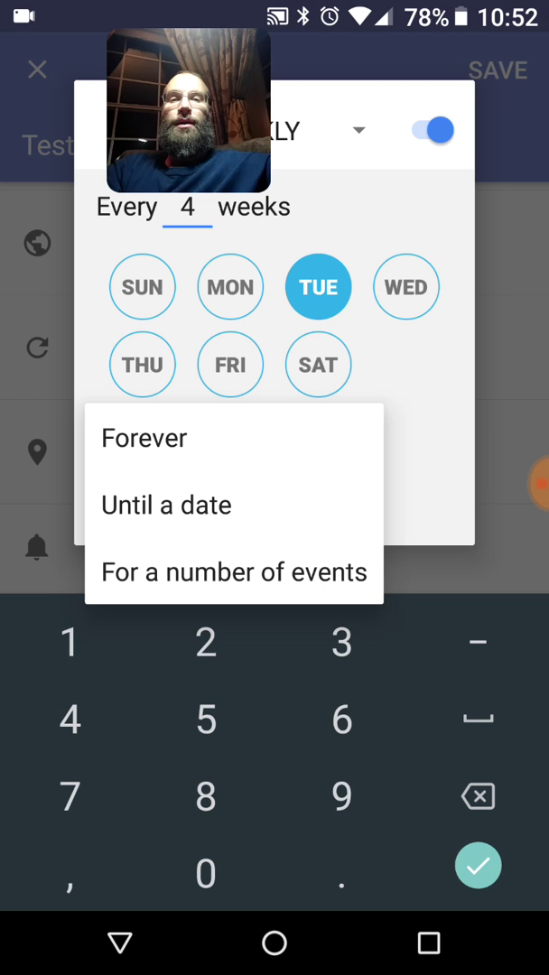
pyautogui.click(166, 506)
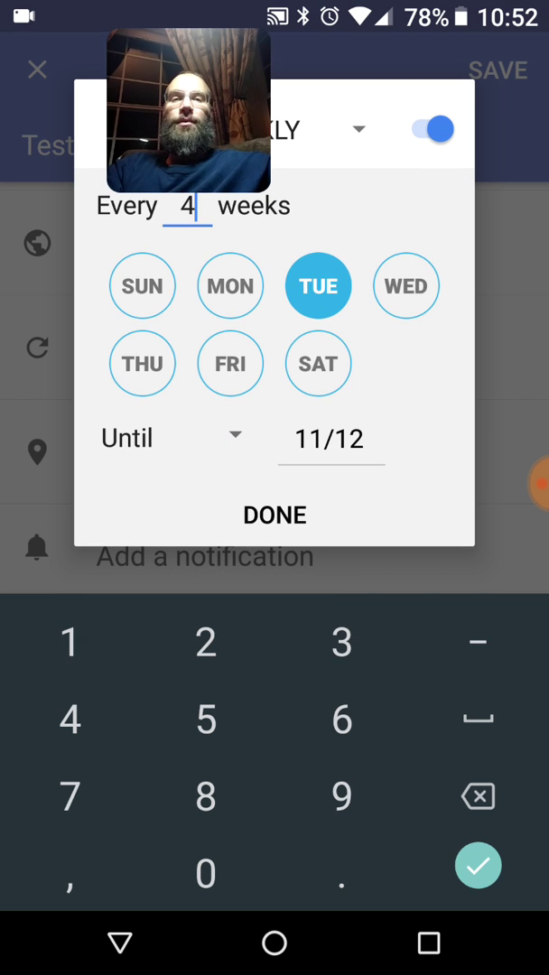
pyautogui.click(329, 439)
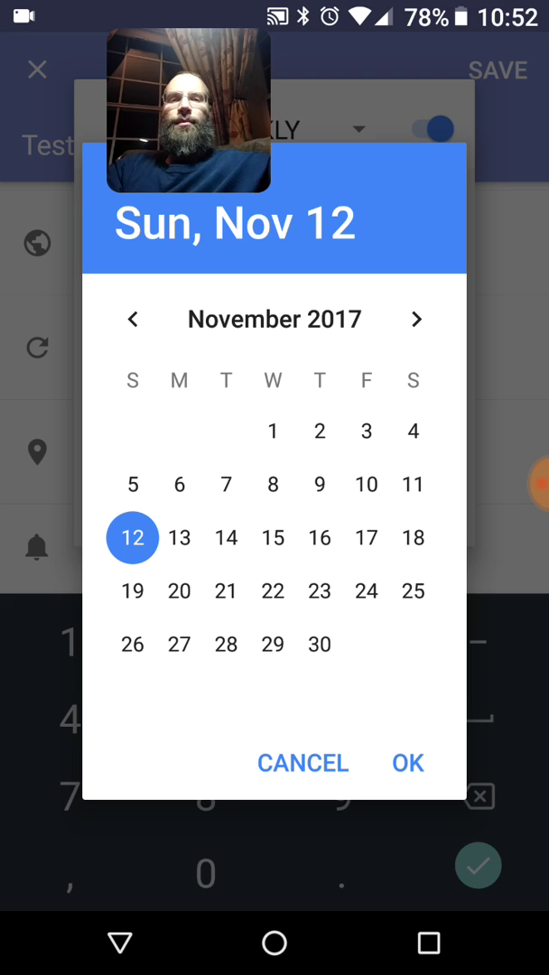
pyautogui.click(272, 590)
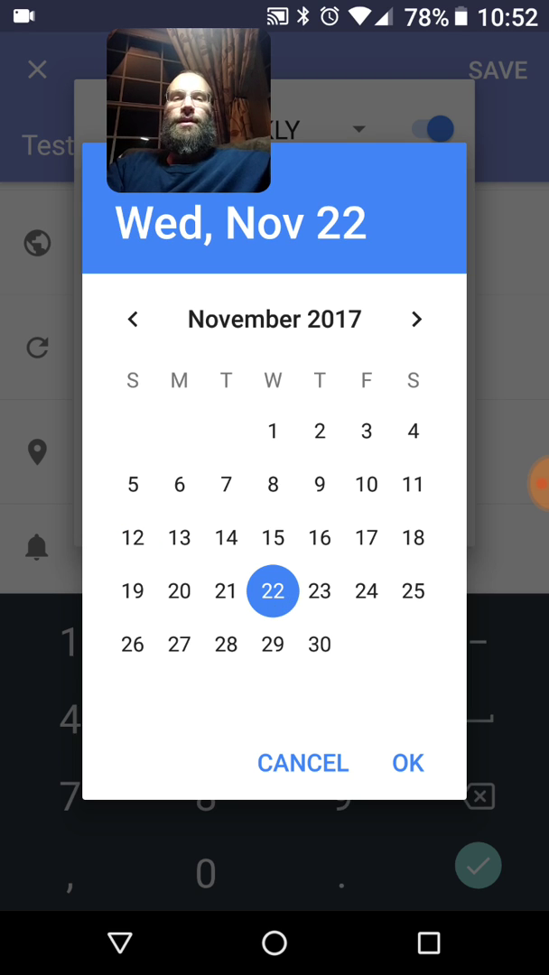
pyautogui.click(408, 763)
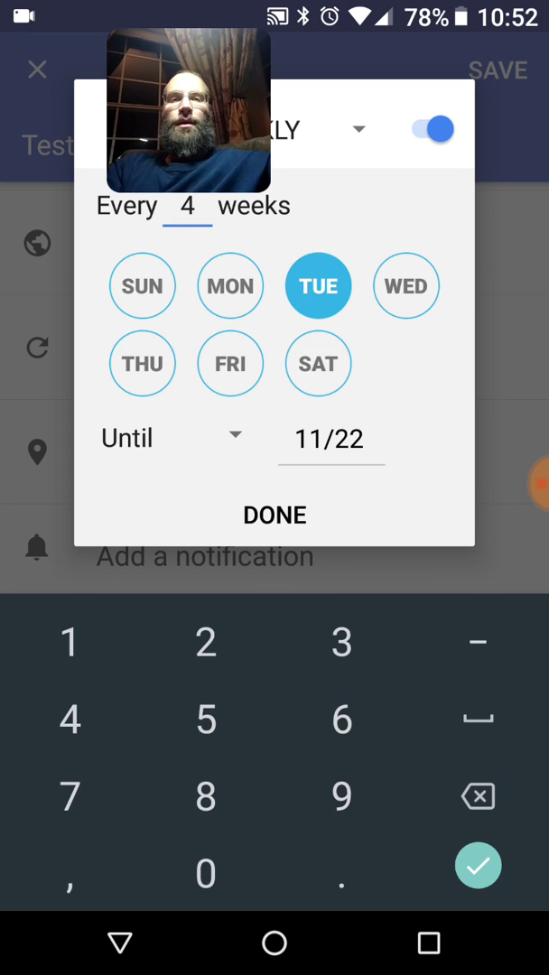
pyautogui.click(172, 437)
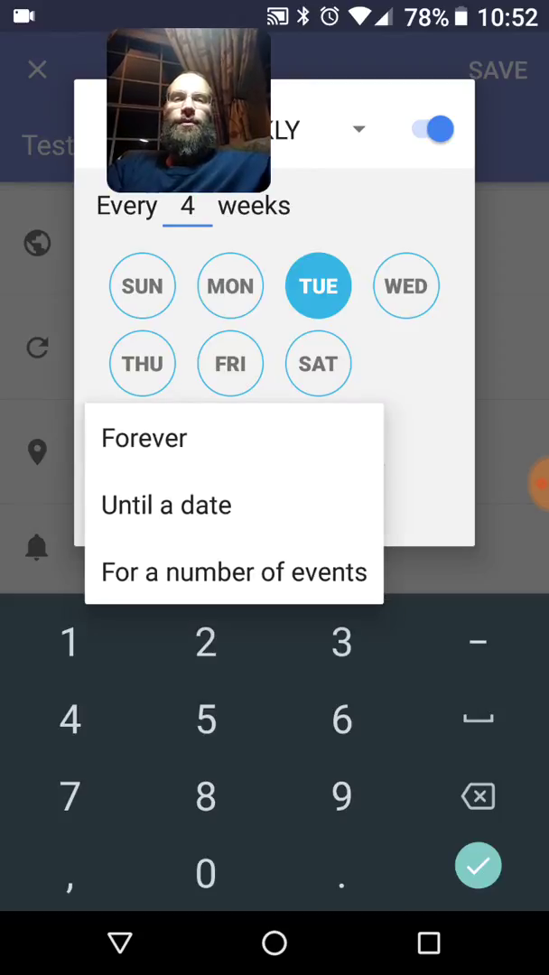
pyautogui.click(233, 572)
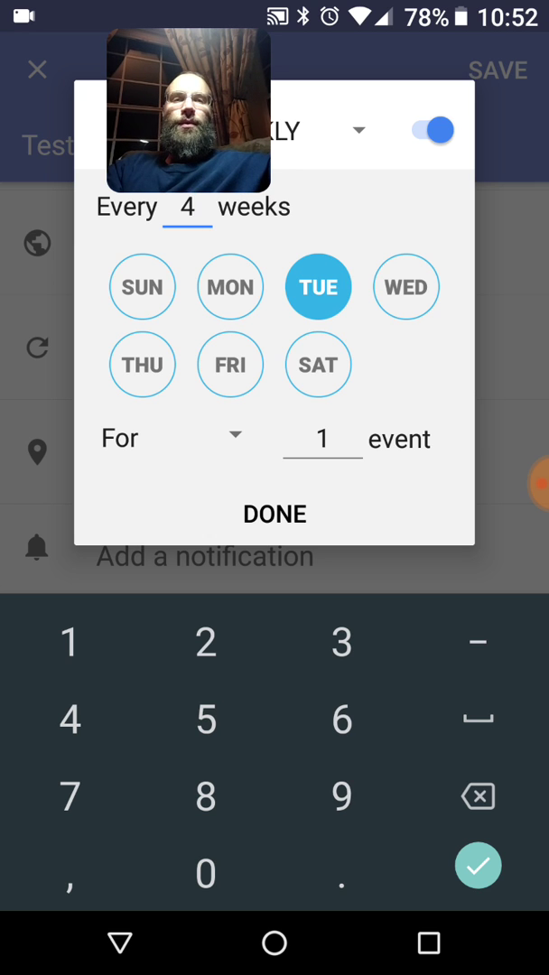
pyautogui.click(275, 513)
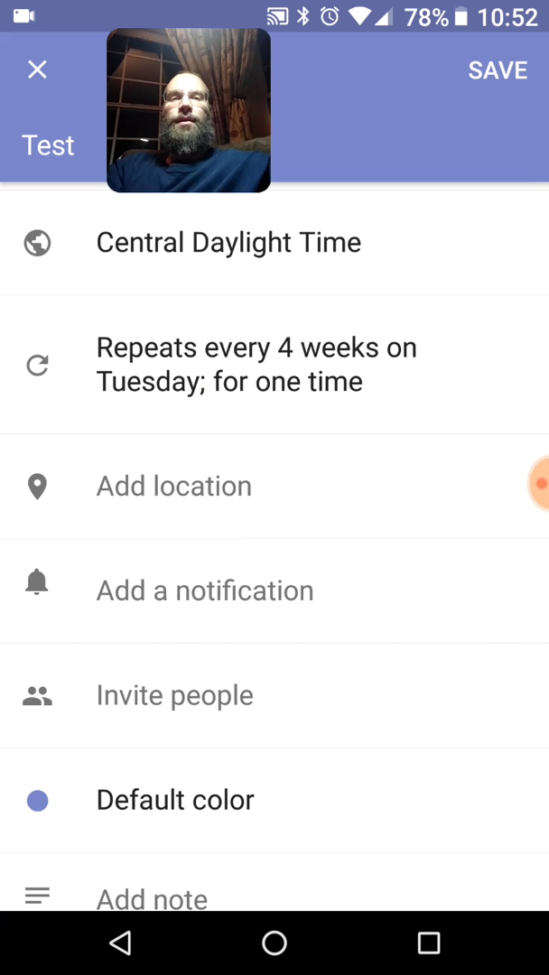
# Set the event back to Does not repeat
pyautogui.click(256, 365)
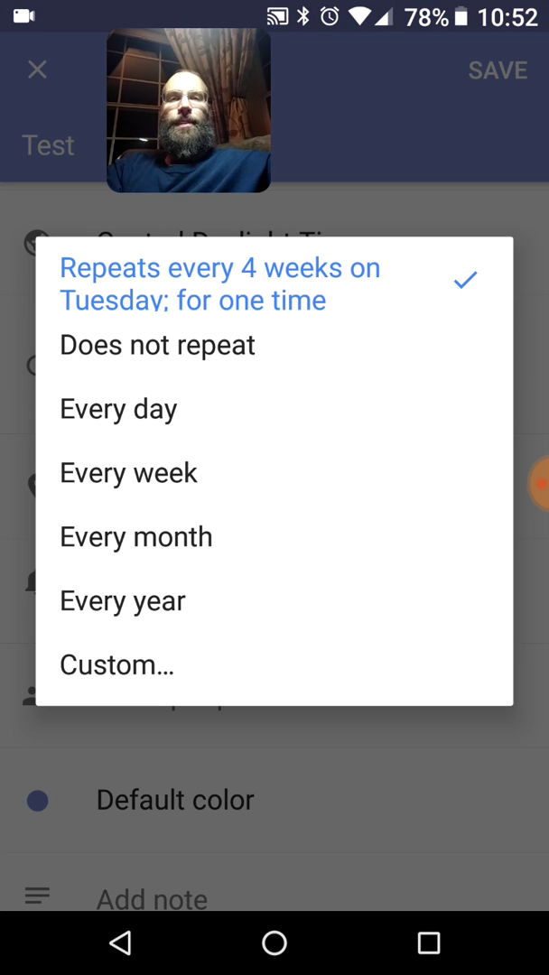
pyautogui.click(157, 344)
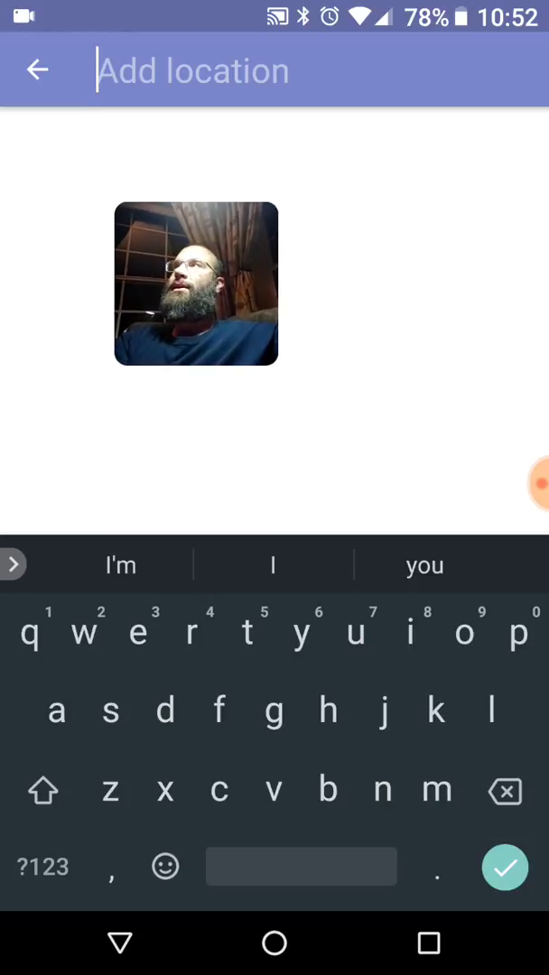
# Set the location to McDonald's, 1605 S Neil St, Champaign, by searching 'mcd'
pyautogui.write('m')
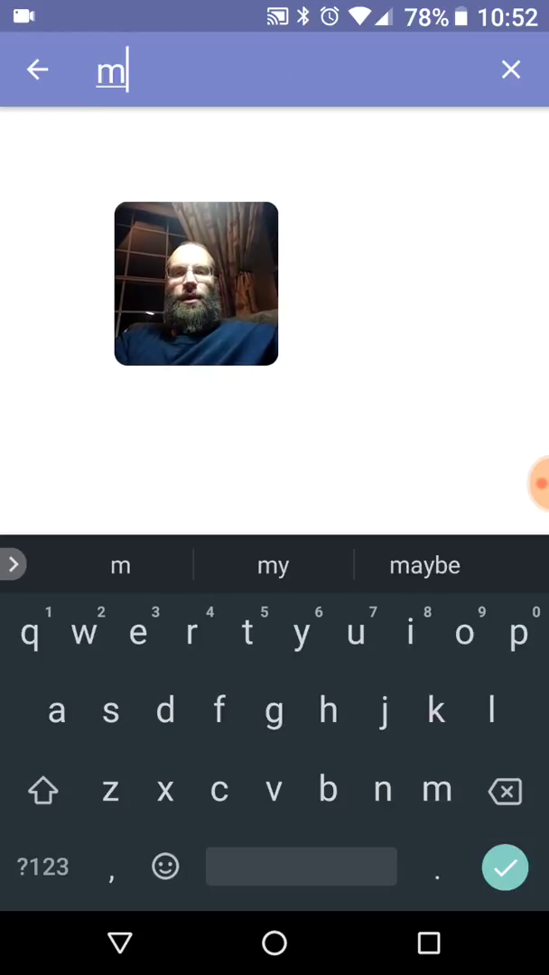
pyautogui.write('cdo')
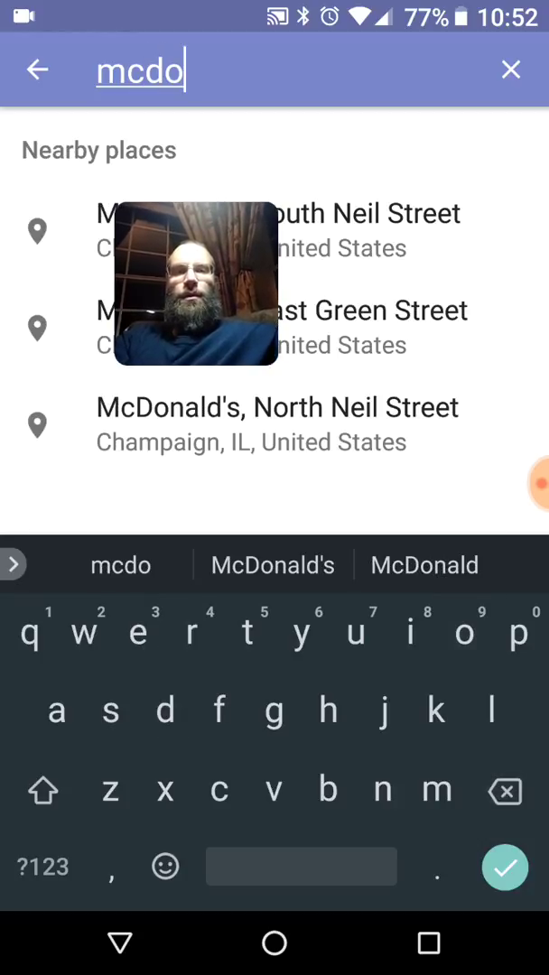
pyautogui.click(272, 565)
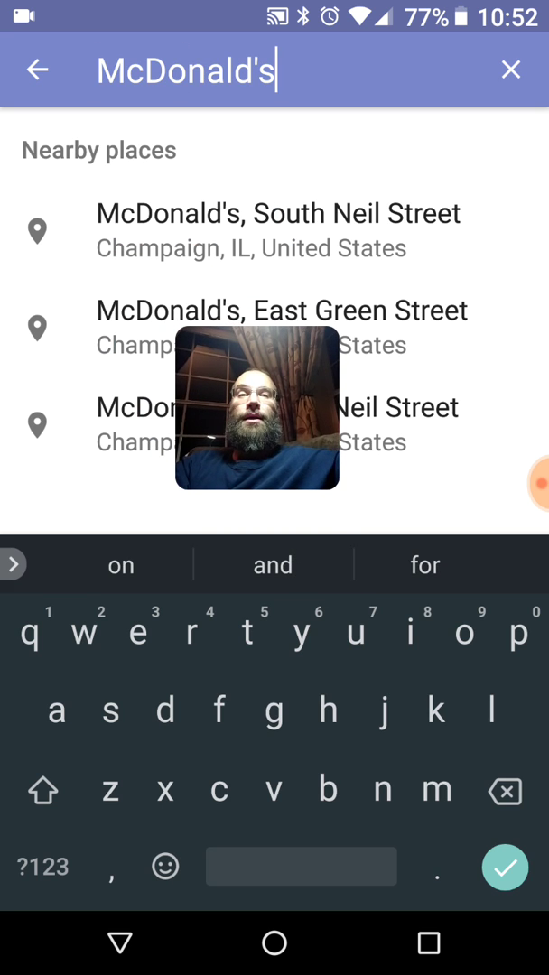
pyautogui.click(271, 231)
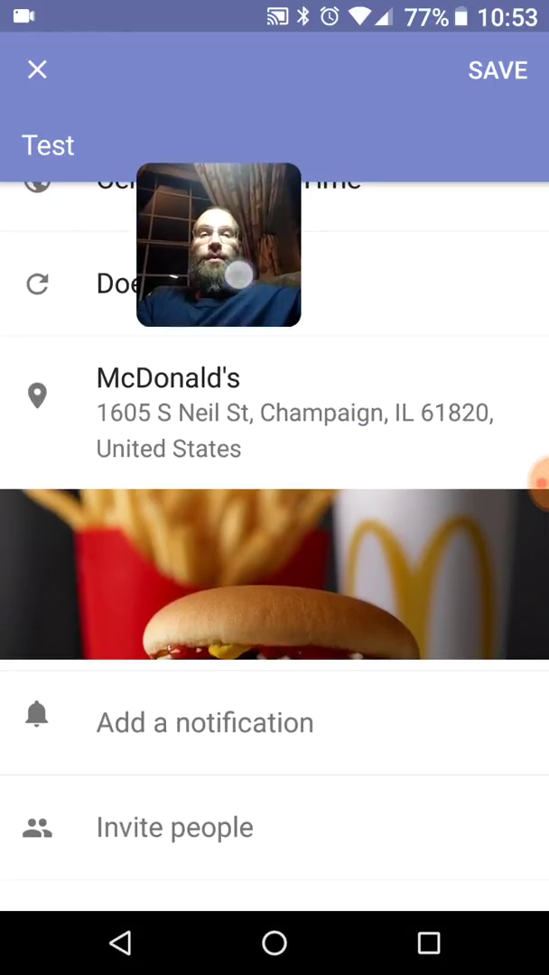
# Add a custom reminder 30 minutes before, delivered as email
pyautogui.scroll(-3)
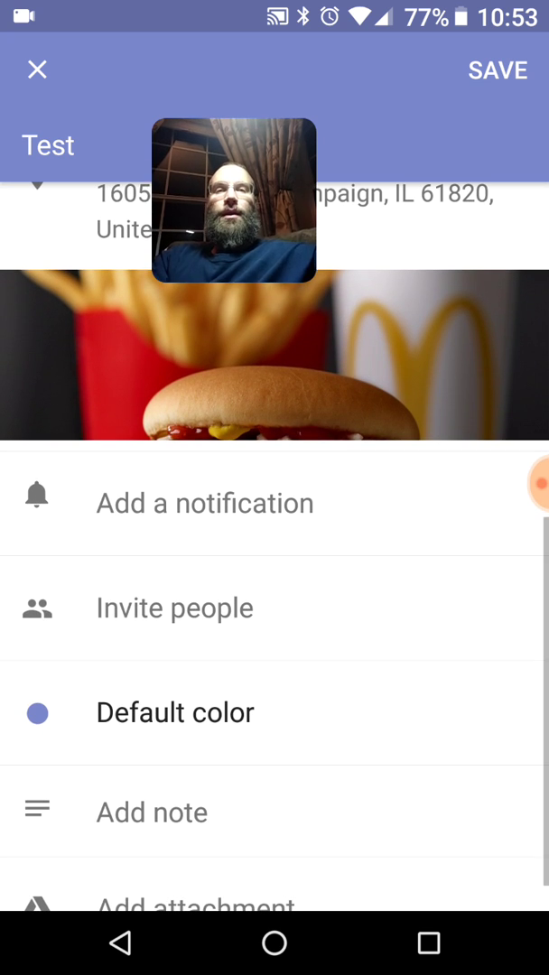
pyautogui.scroll(-3)
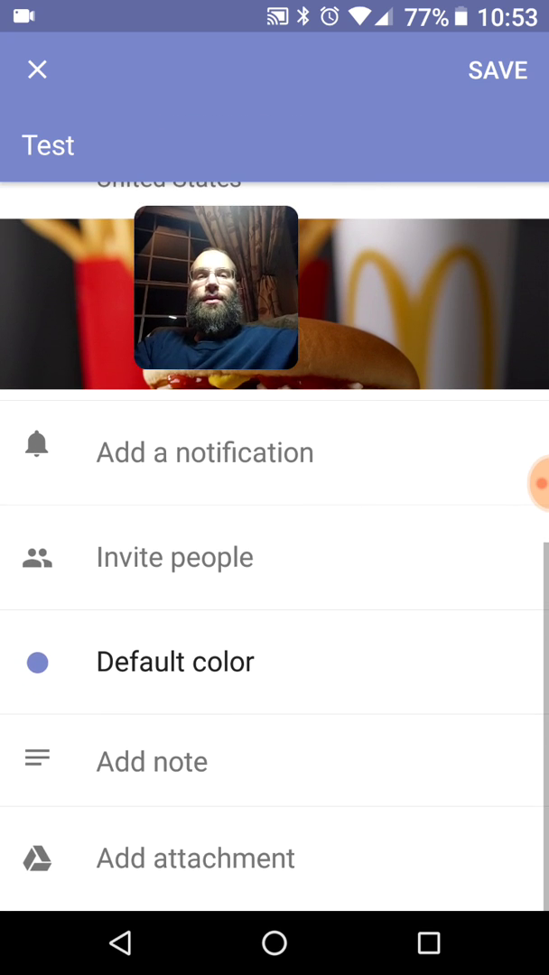
pyautogui.click(204, 452)
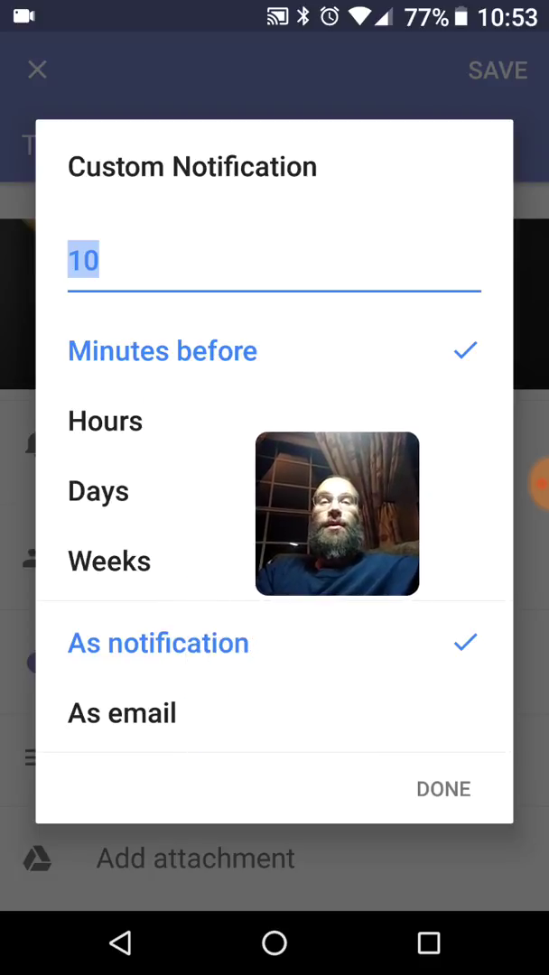
pyautogui.click(82, 260)
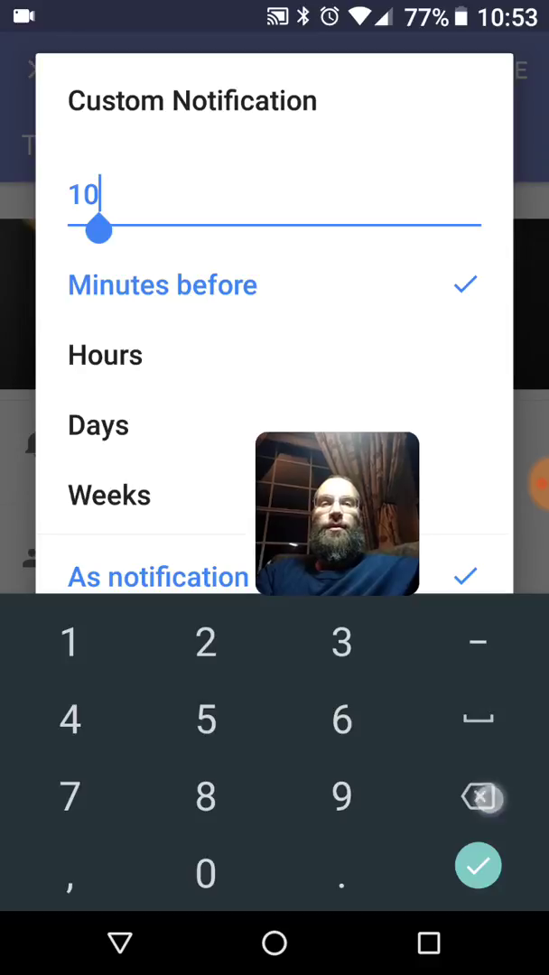
pyautogui.write('30')
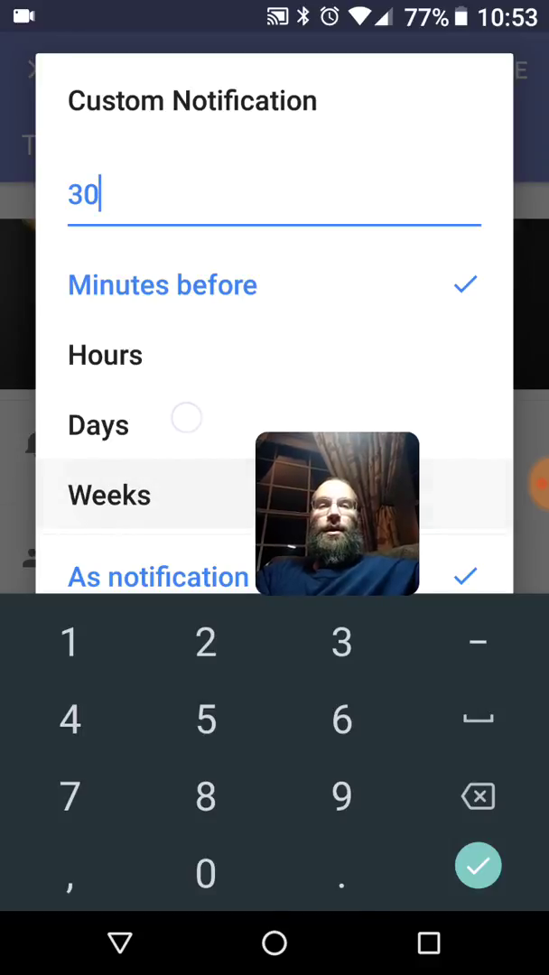
pyautogui.click(105, 354)
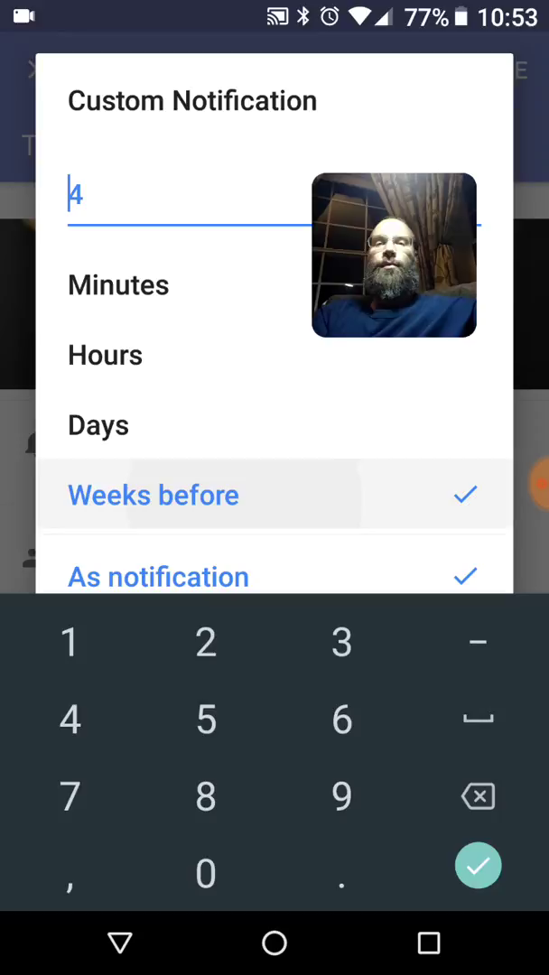
pyautogui.click(119, 285)
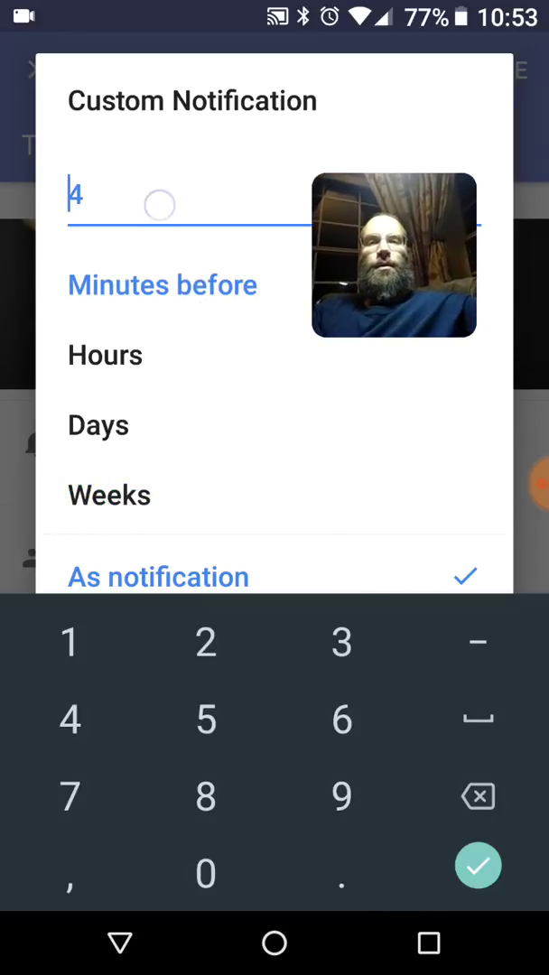
pyautogui.click(205, 874)
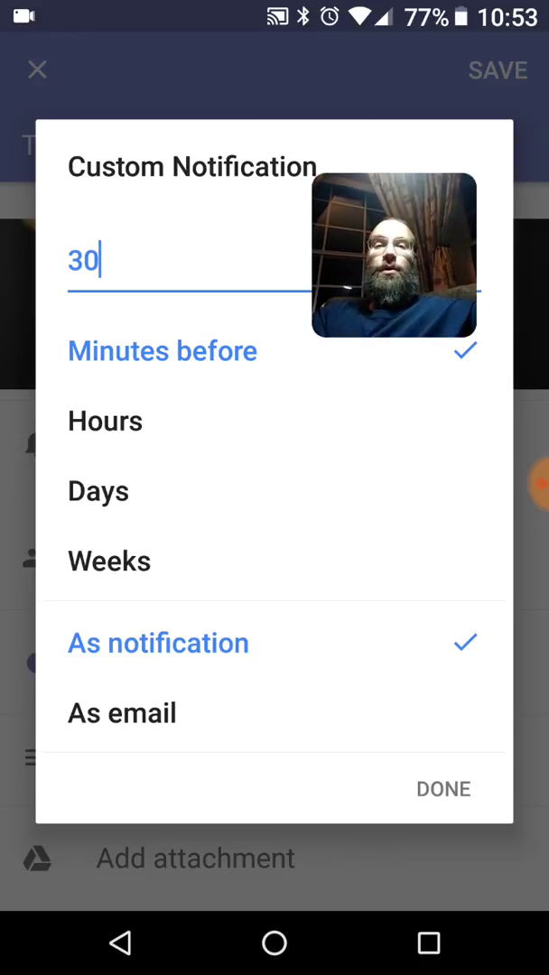
pyautogui.click(123, 711)
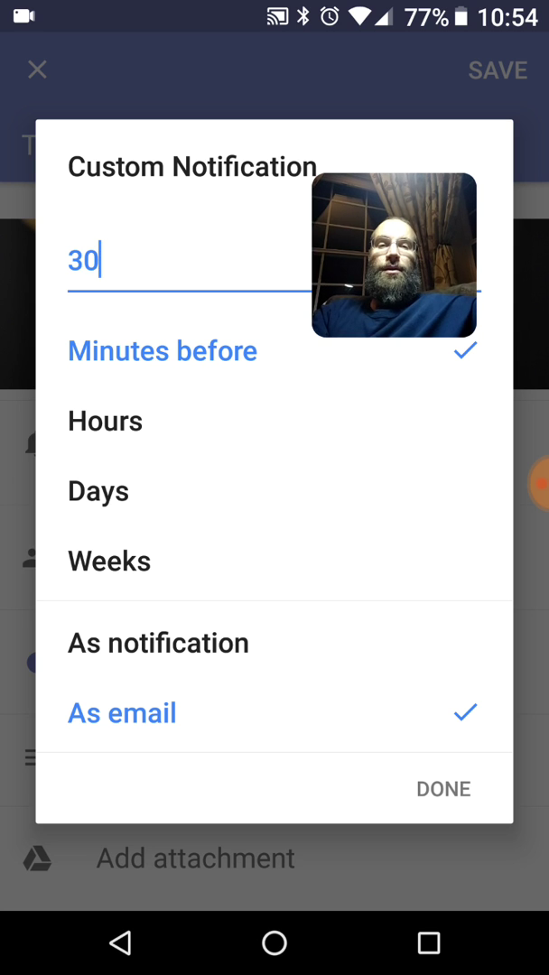
pyautogui.click(444, 787)
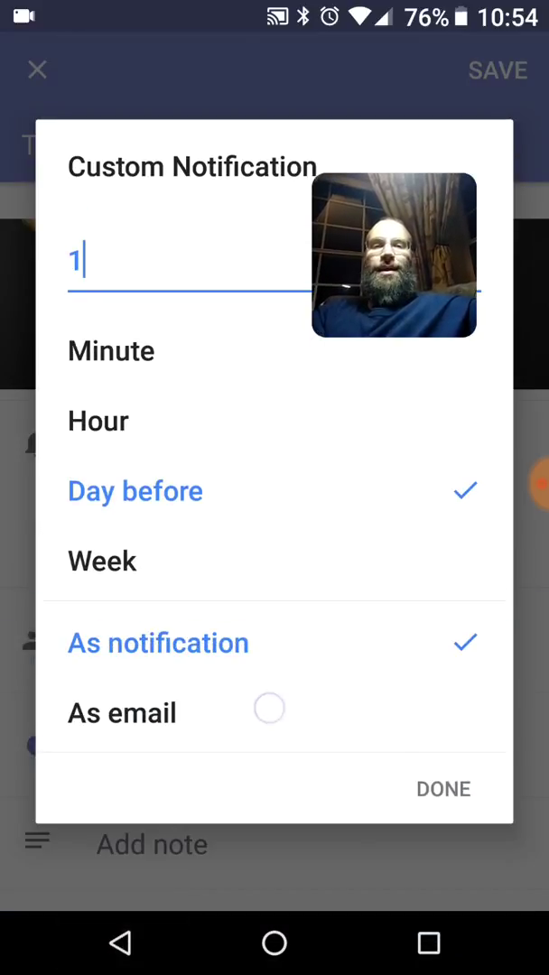
# Add a second reminder 1 day before, delivered as email
pyautogui.click(123, 713)
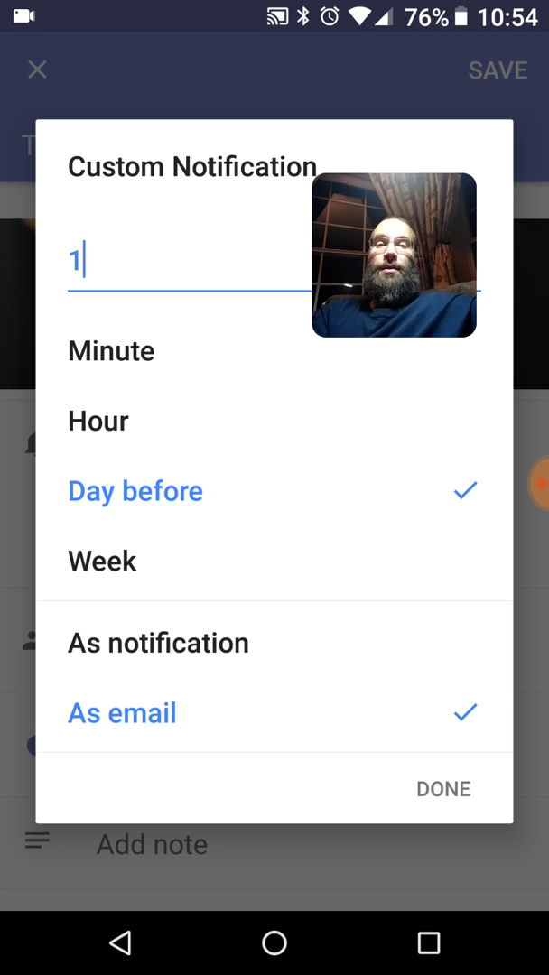
pyautogui.click(444, 787)
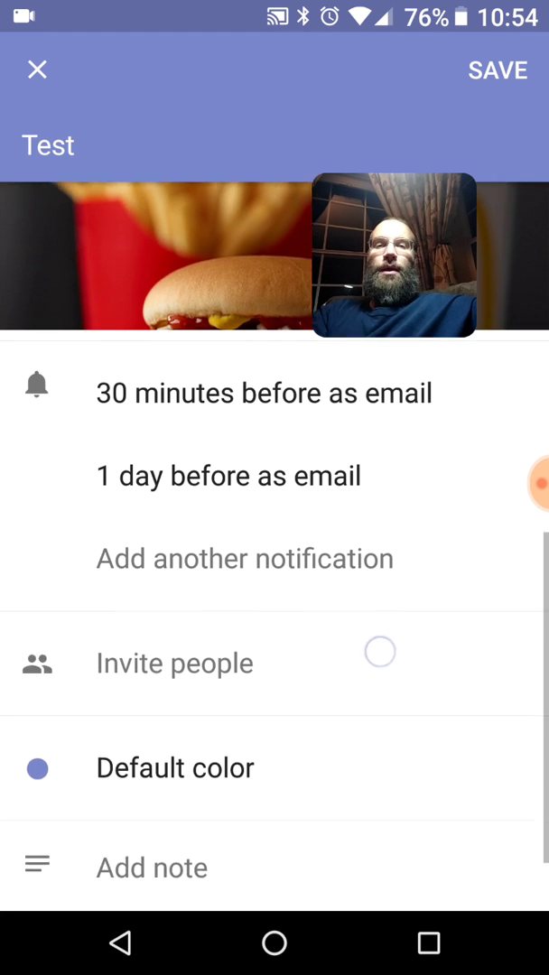
# Look at Invite people and back out without adding guests
pyautogui.scroll(-3)
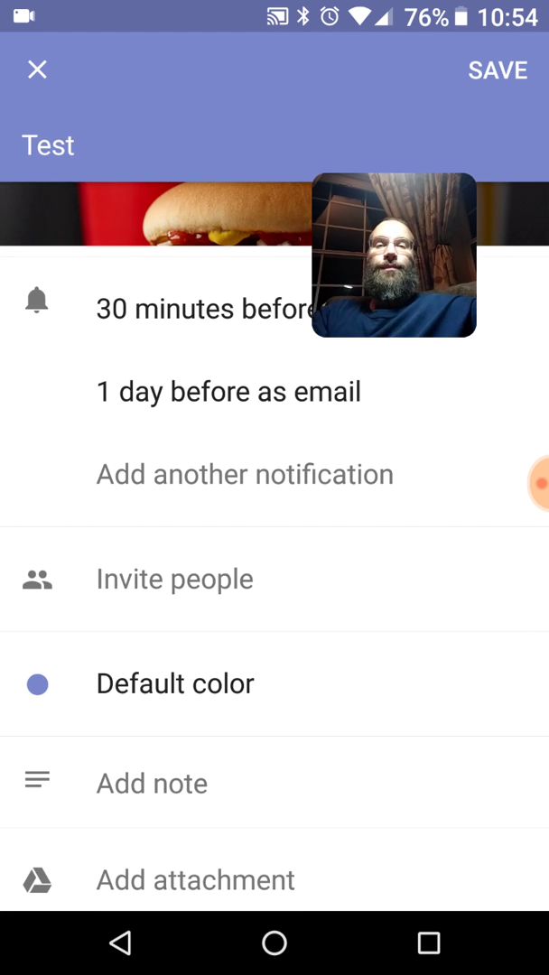
pyautogui.click(173, 578)
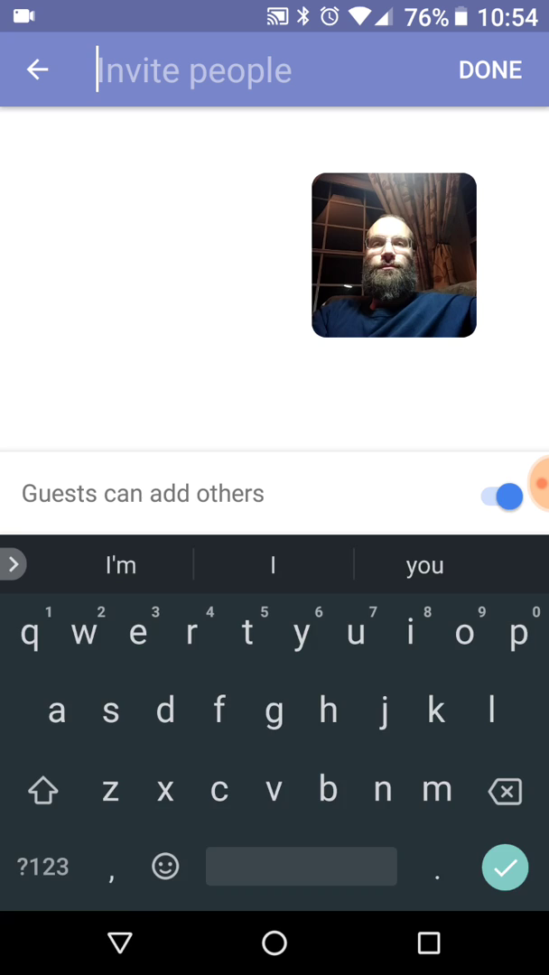
pyautogui.click(38, 69)
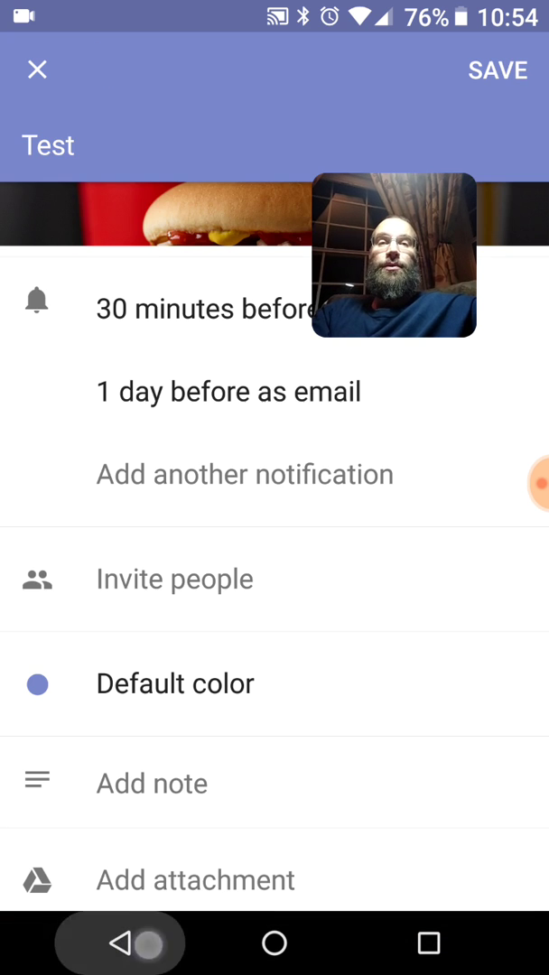
pyautogui.scroll(-3)
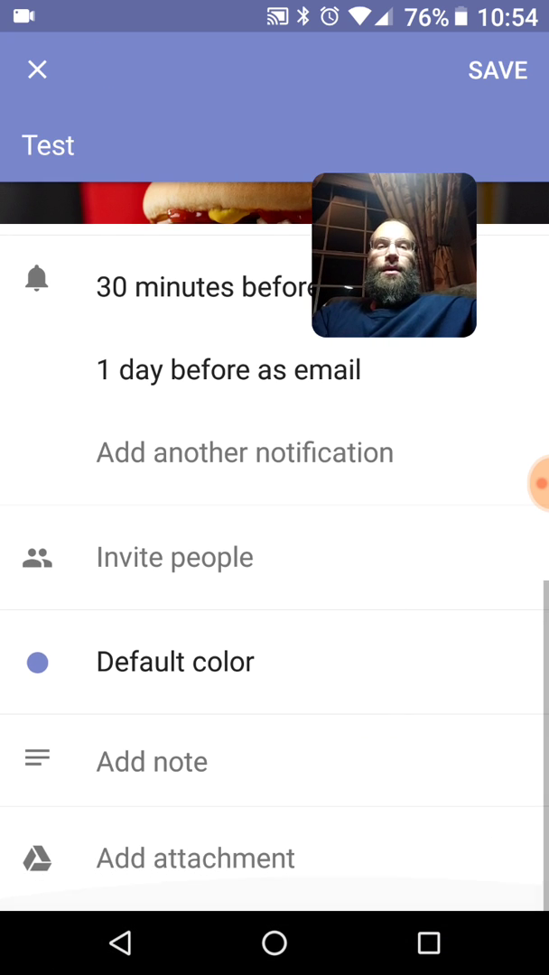
# Add the note 'Meeting great' and save the event
pyautogui.click(152, 760)
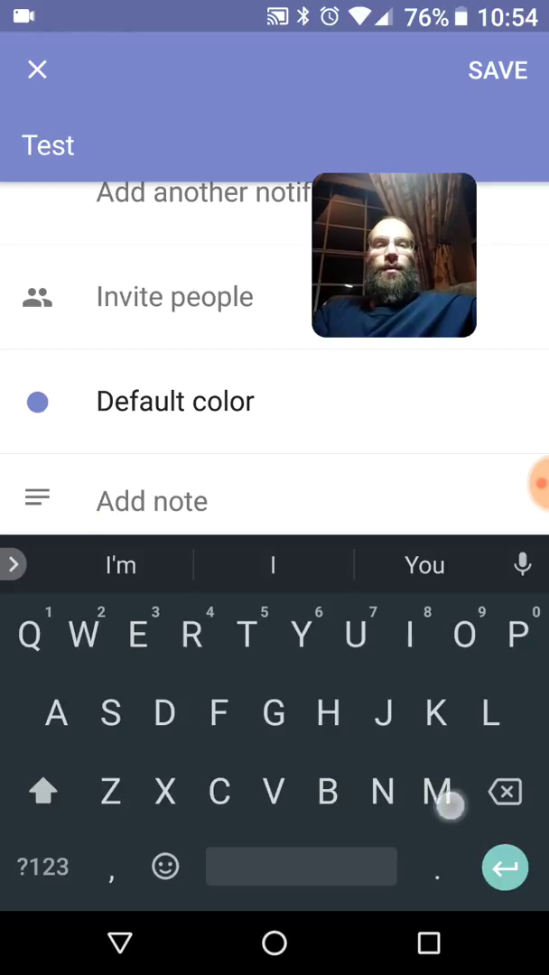
pyautogui.write('Meeting')
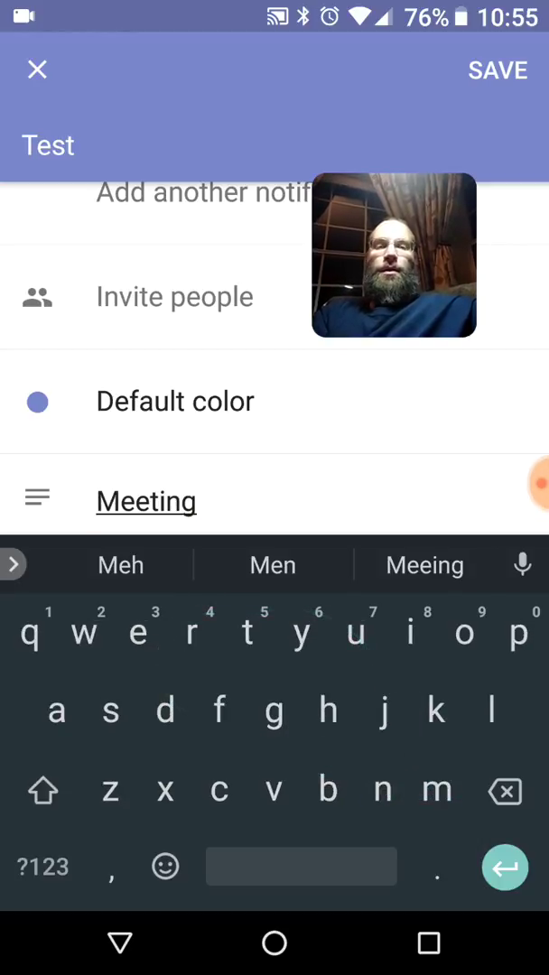
pyautogui.write('great')
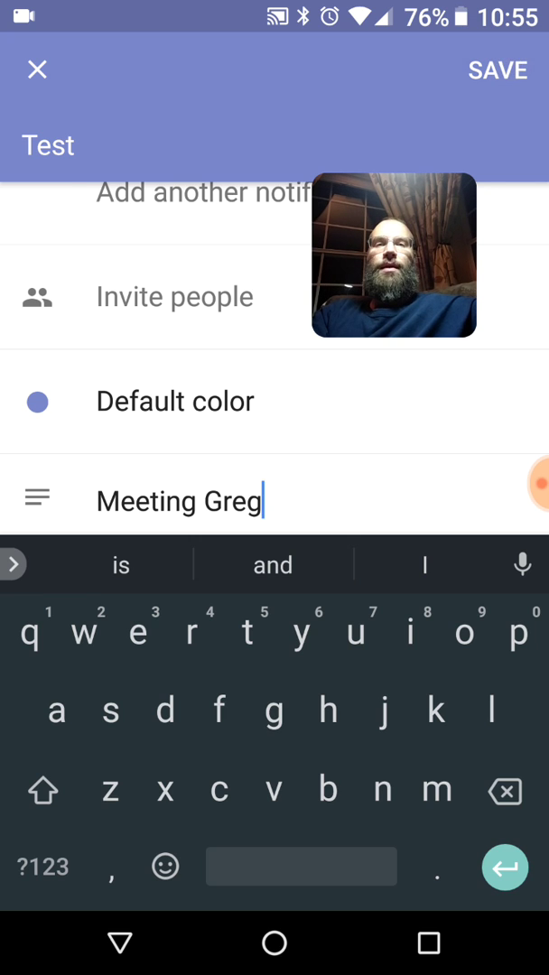
pyautogui.click(499, 71)
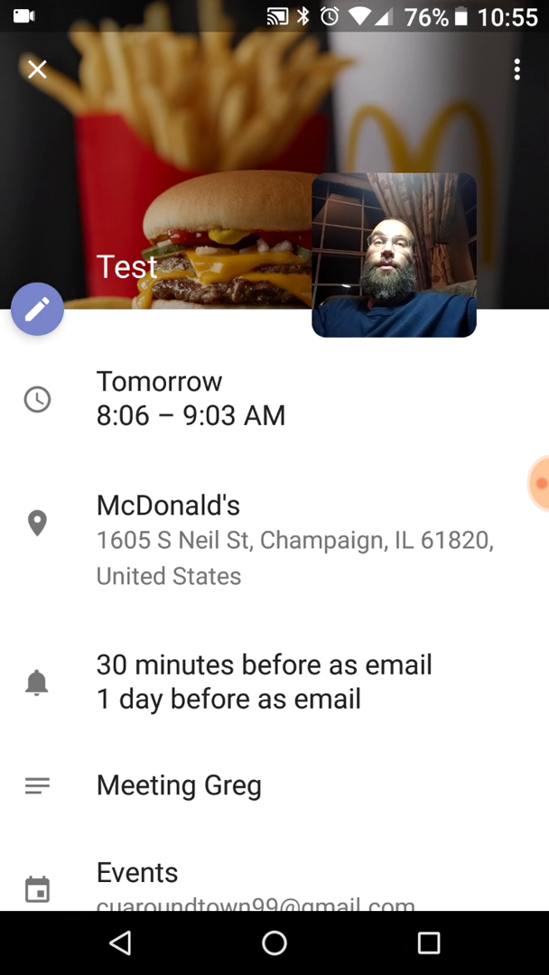
# Reopen the event and rename it 'Breakfast'
pyautogui.click(37, 310)
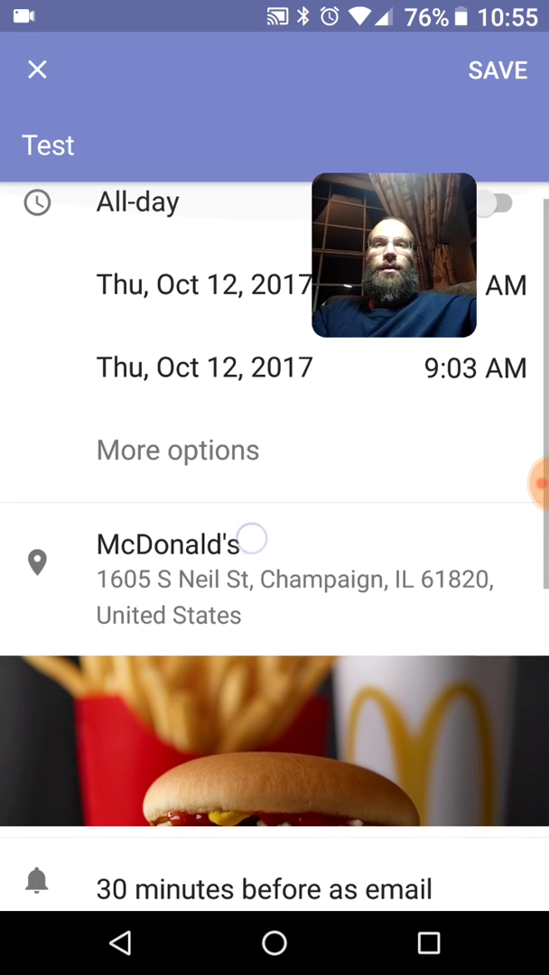
pyautogui.click(50, 145)
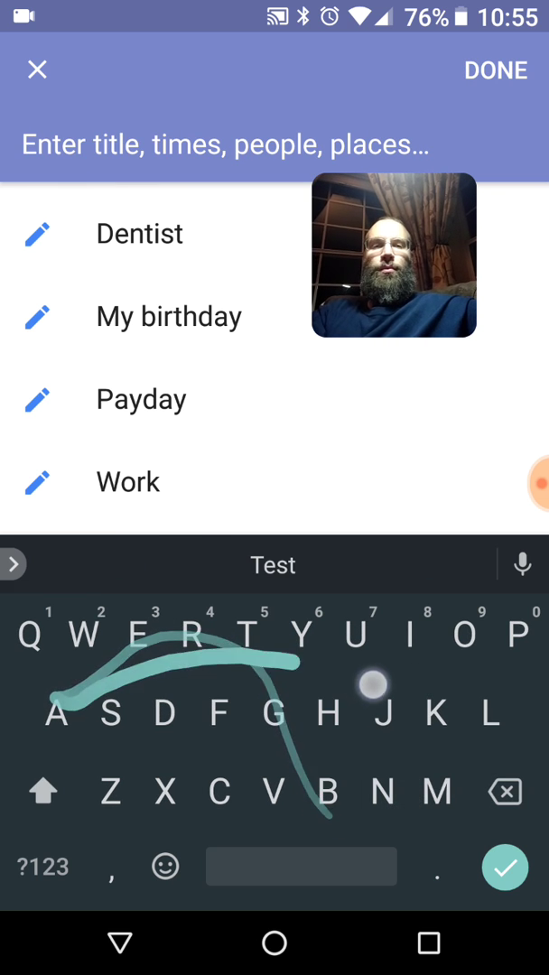
pyautogui.write('Breakfast')
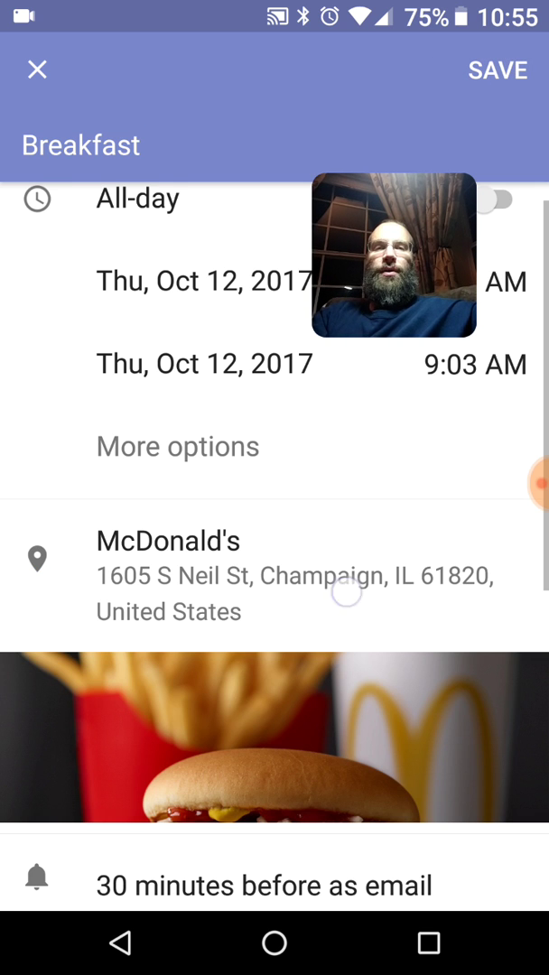
pyautogui.scroll(-3)
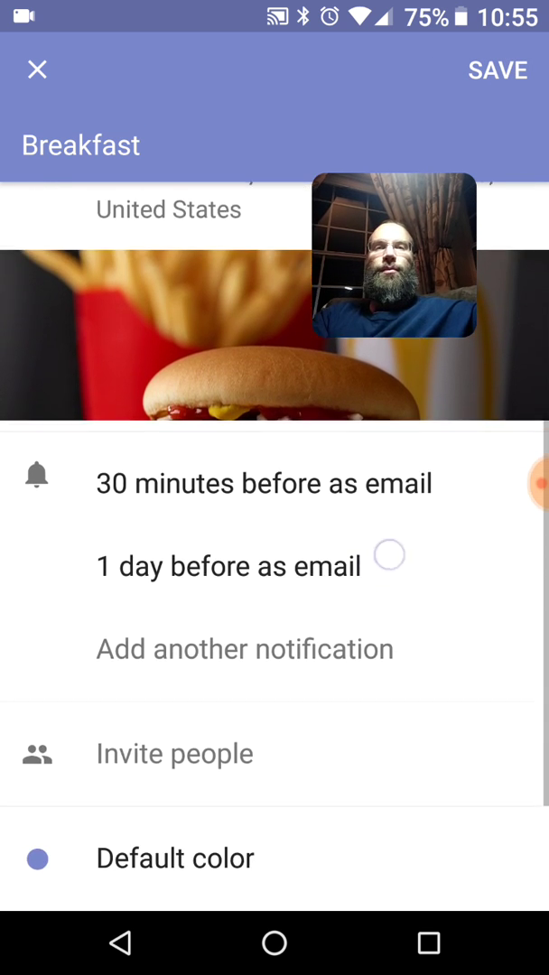
pyautogui.scroll(-3)
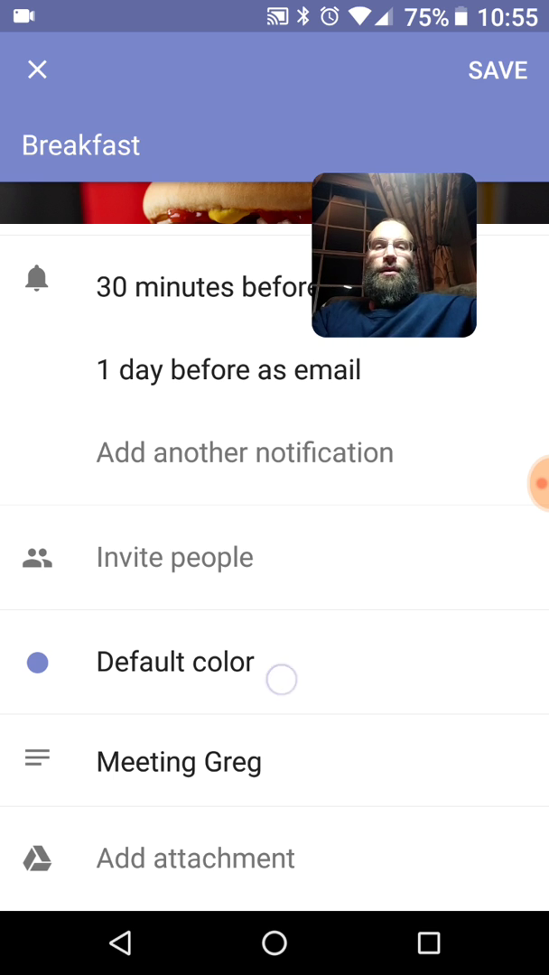
# Colour the event Tomato red and save it
pyautogui.click(177, 662)
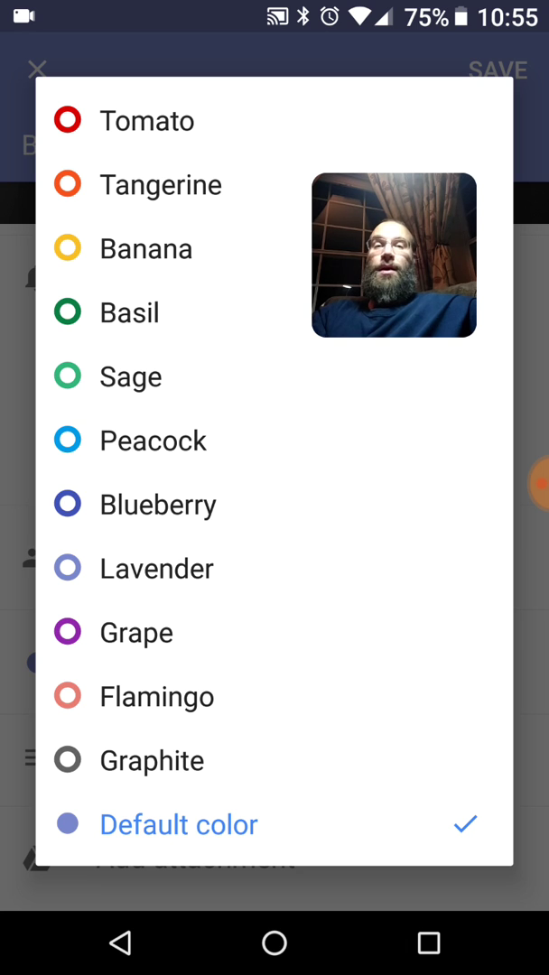
pyautogui.click(68, 119)
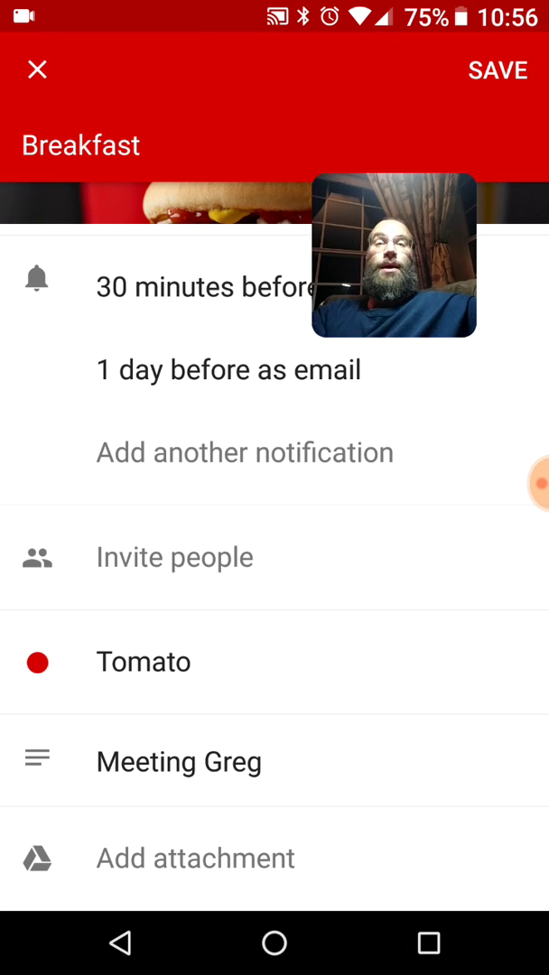
pyautogui.click(500, 73)
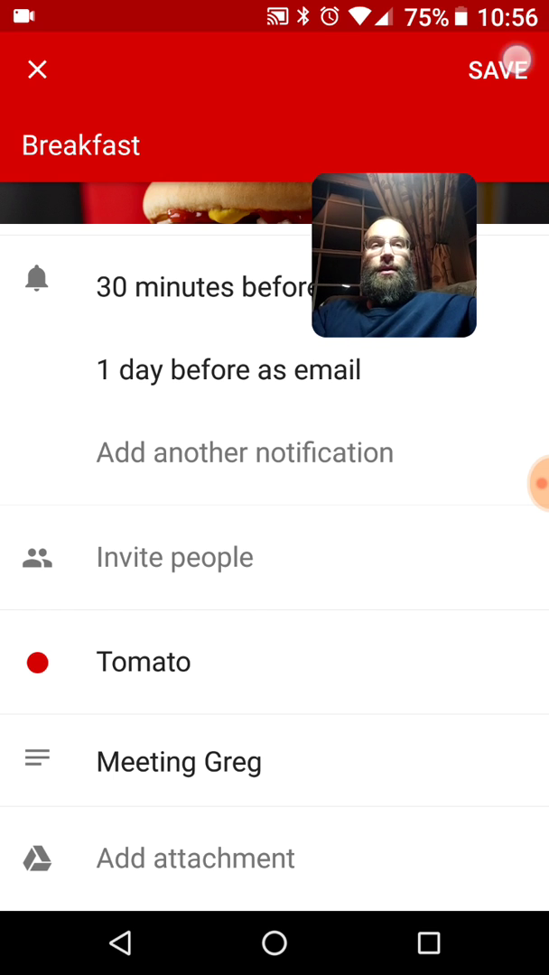
pyautogui.click(498, 68)
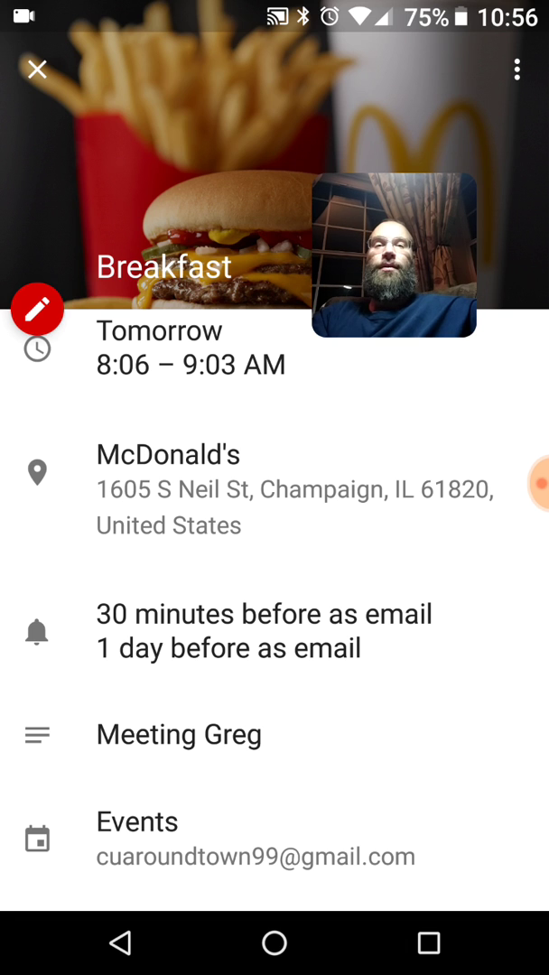
# Dismiss the Breakfast details so the week shows the red event Thursday the 12th at 8 AM
pyautogui.click(36, 68)
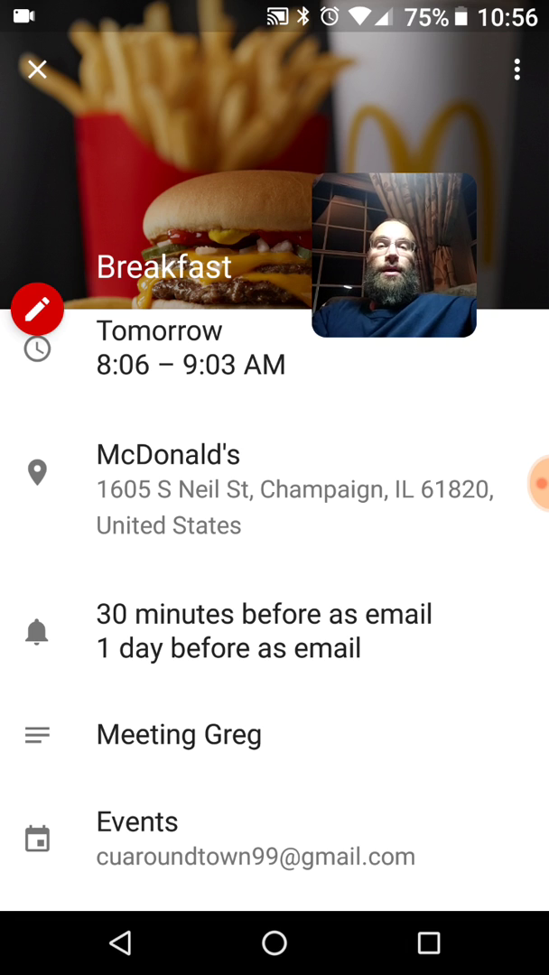
pyautogui.click(36, 68)
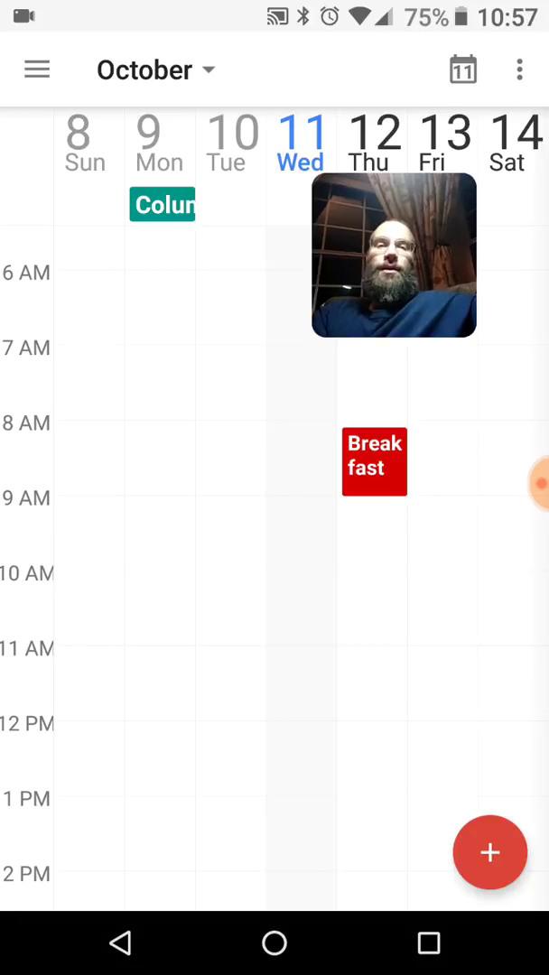
# Draft a 'Feed the dog' event on Thu, Oct 12, 2017, keeping 11:00 AM–12:00 PM
pyautogui.scroll(-3)
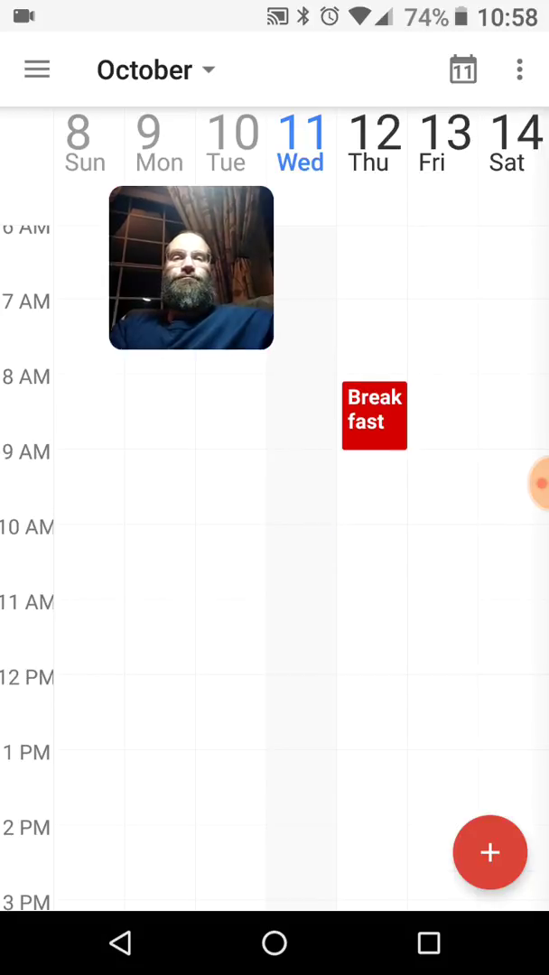
pyautogui.scroll(-3)
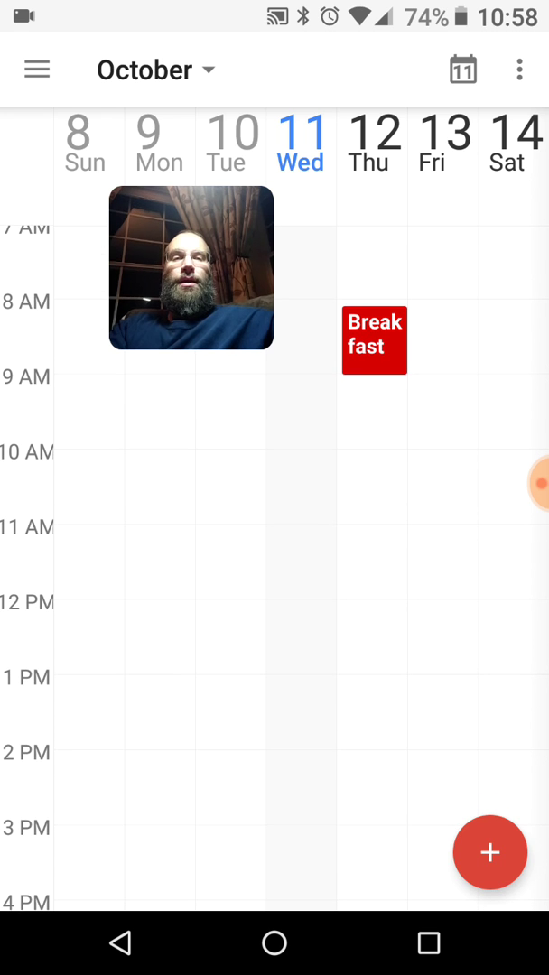
pyautogui.click(372, 580)
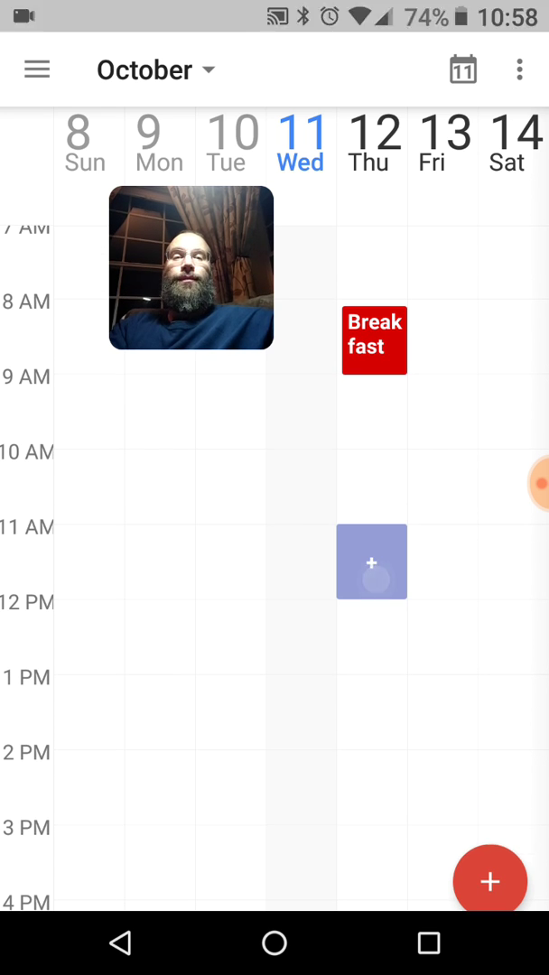
pyautogui.click(372, 561)
pyautogui.write('Feed the dog')
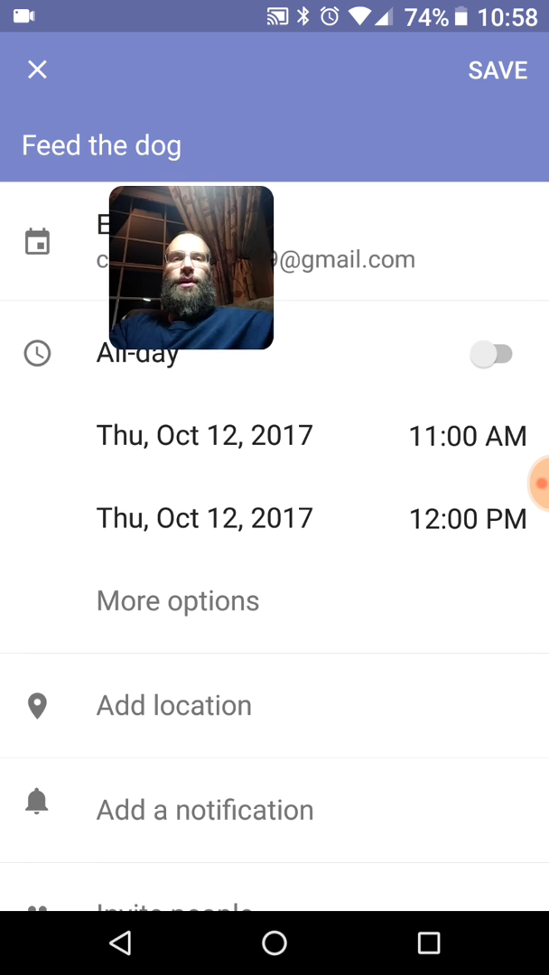
pyautogui.click(462, 435)
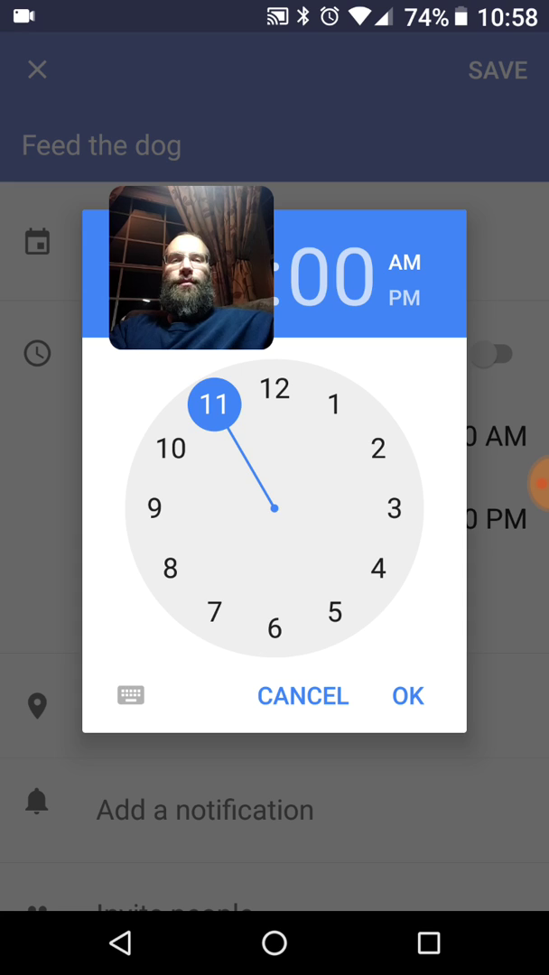
pyautogui.click(409, 697)
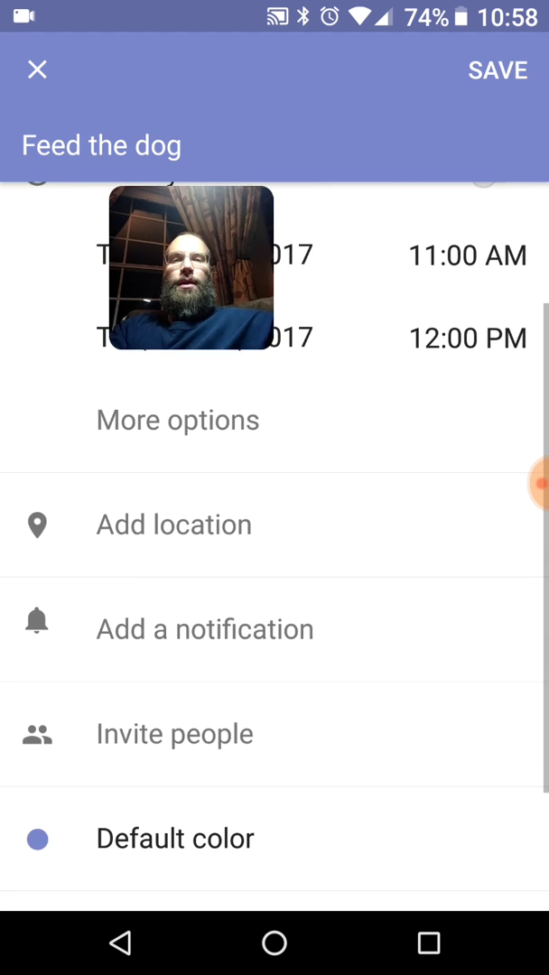
# Add a custom at-time-of-event notification and save the Feed the dog event
pyautogui.click(204, 629)
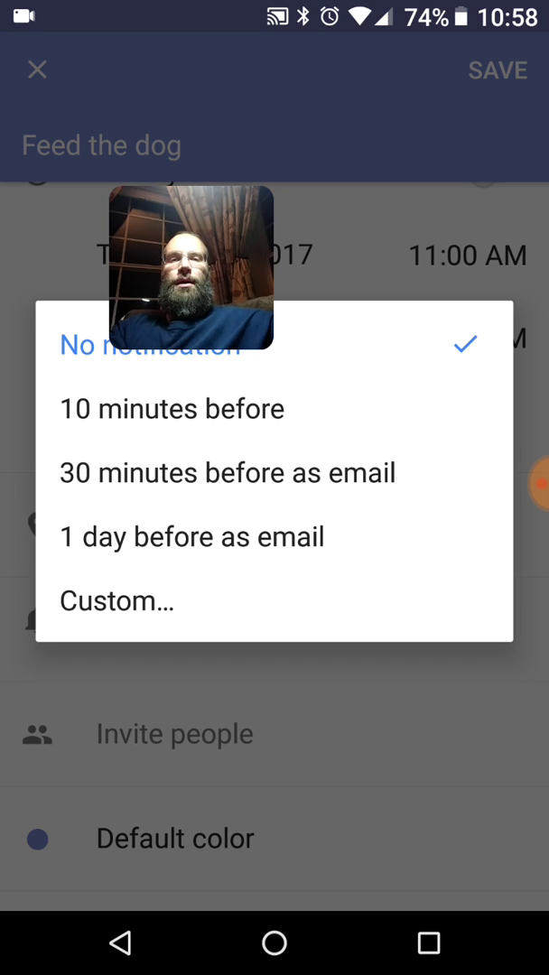
pyautogui.click(118, 601)
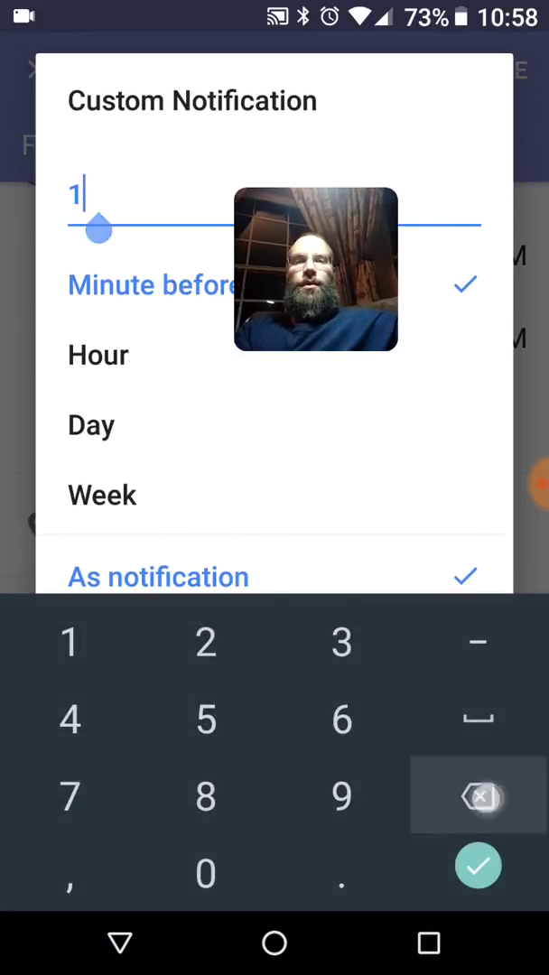
pyautogui.click(478, 798)
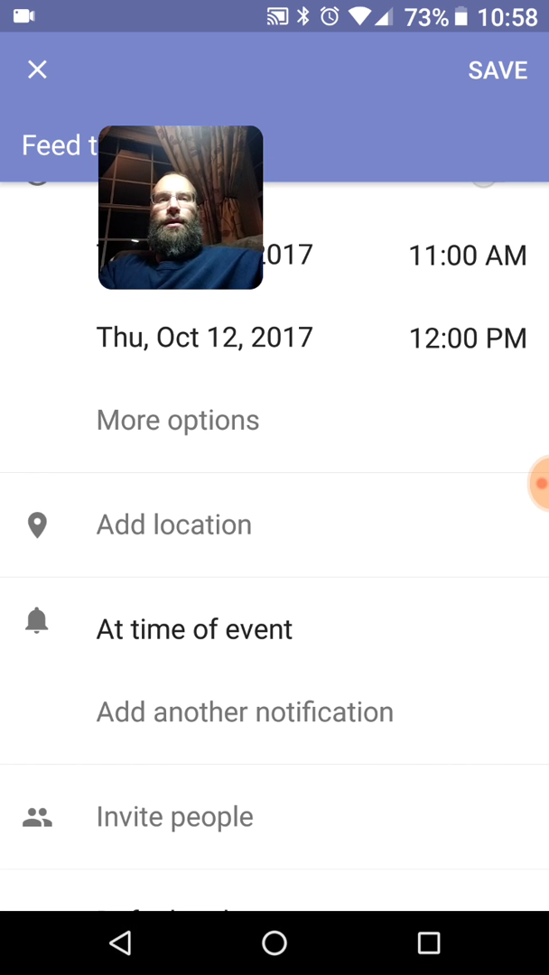
pyautogui.click(495, 71)
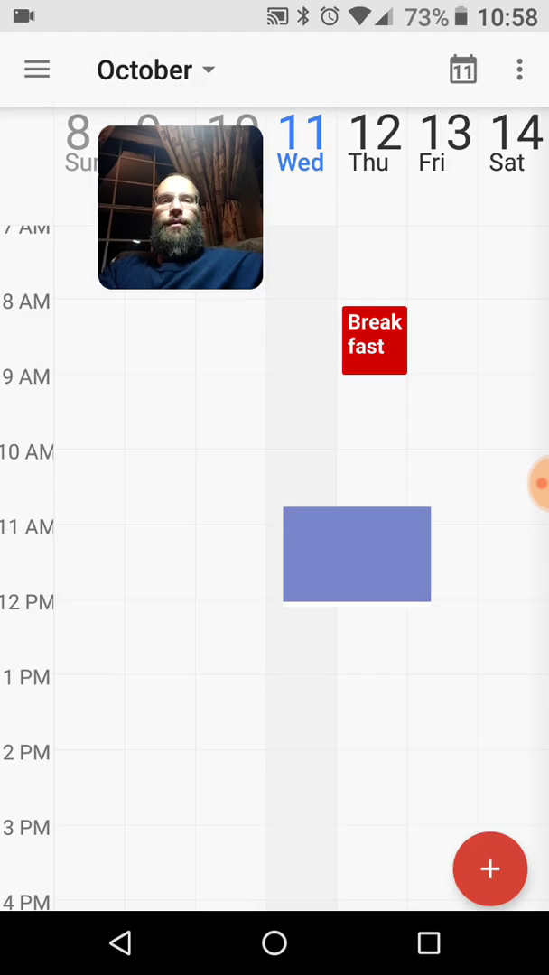
# Review the Feed the dog event details, then leave Calendar for the home screen
pyautogui.click(357, 555)
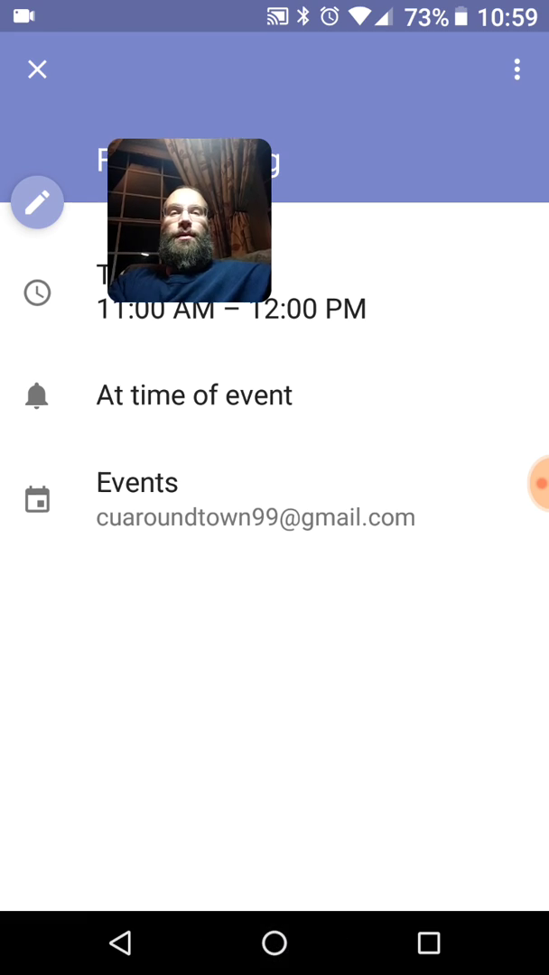
pyautogui.click(36, 68)
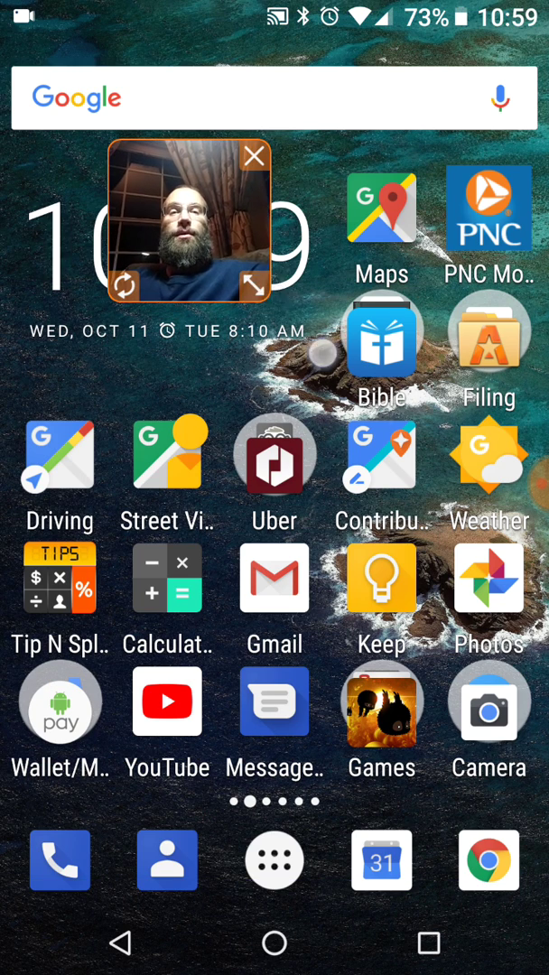